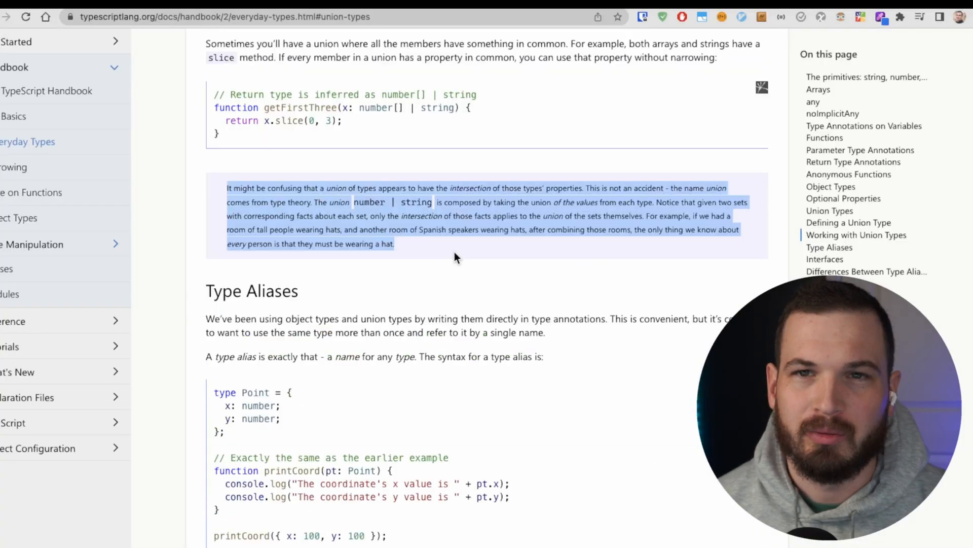
Step: Clear the union-note highlight and mark 'type theory' to look it up on Wikipedia
left_click(504, 191)
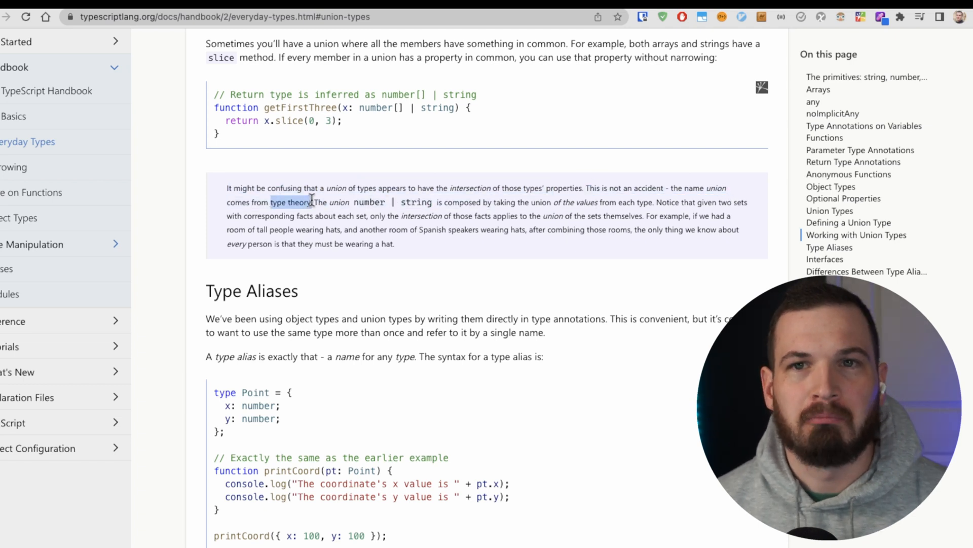
left_click(288, 202)
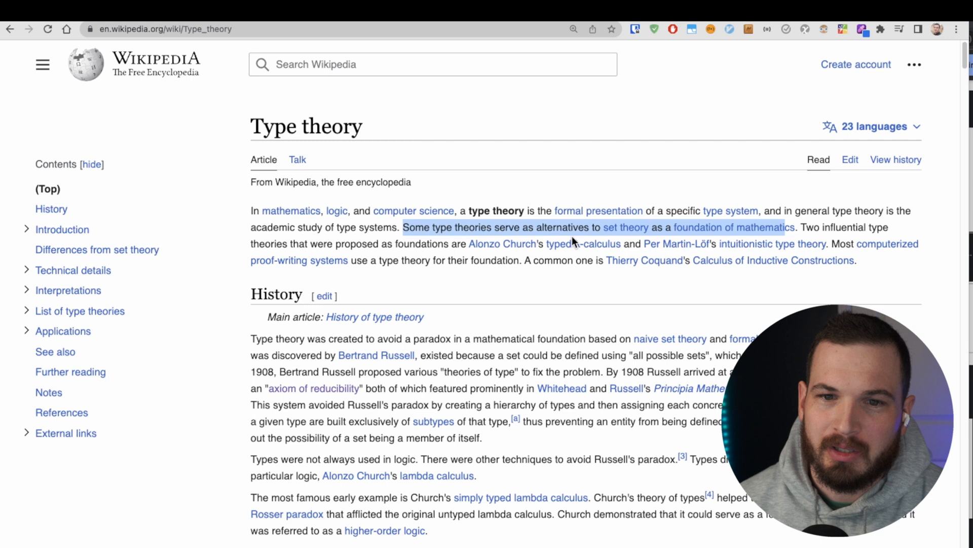
mouse_move(518, 295)
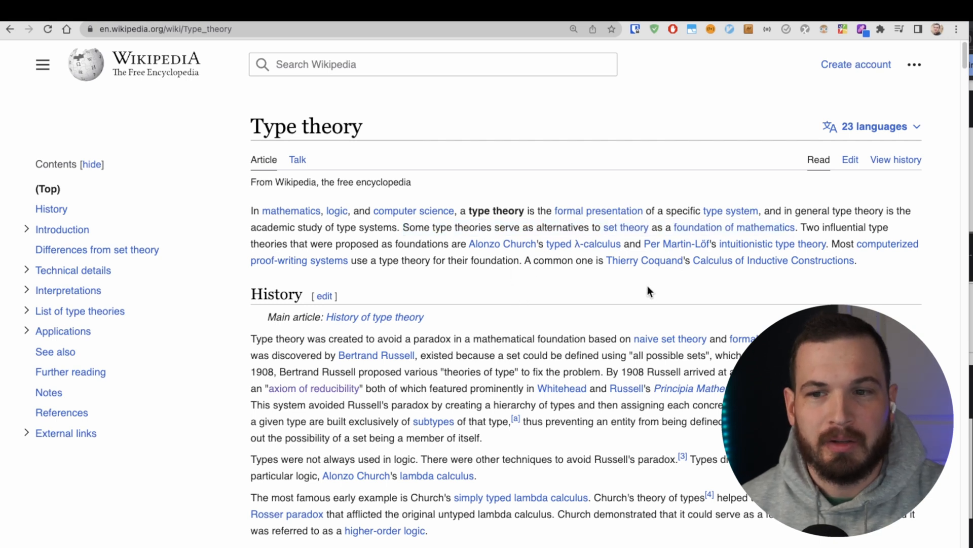
Step: Scroll the Type theory article to Differences from set theory, clearing the sum-type highlight
scroll("down", 3)
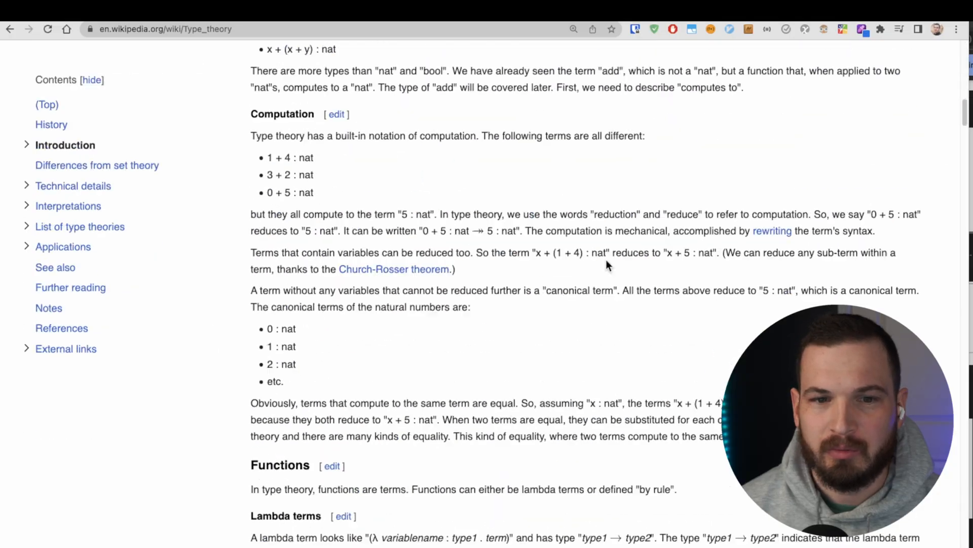
scroll("down", 3)
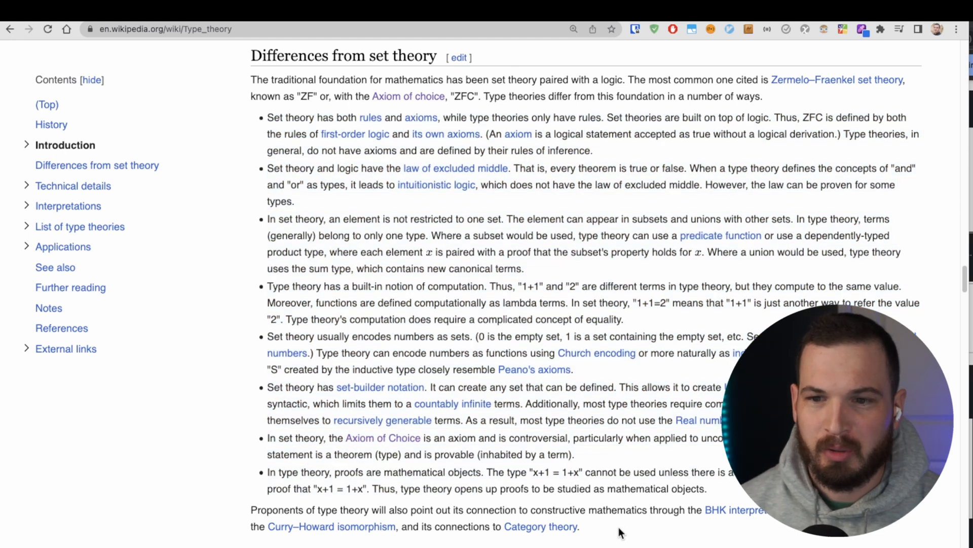
mouse_move(707, 246)
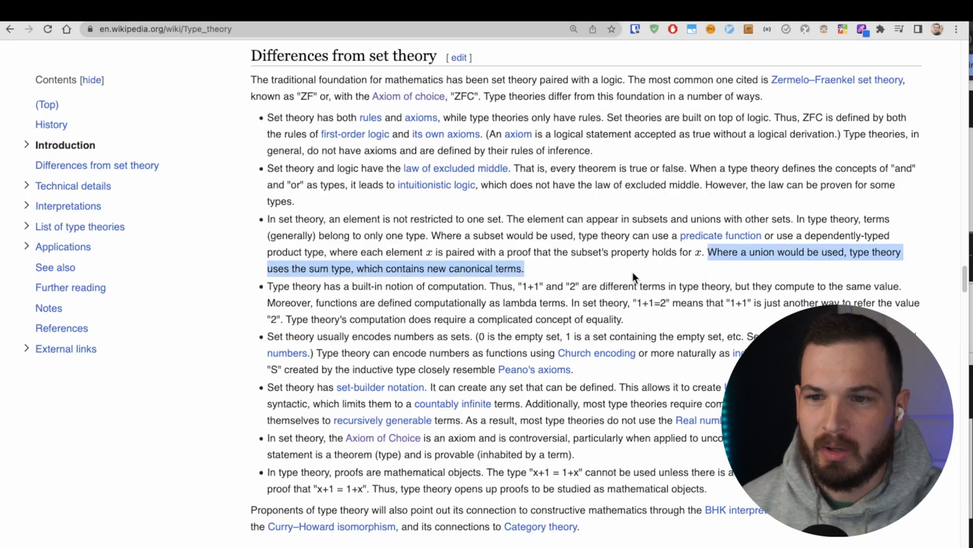
left_click(807, 259)
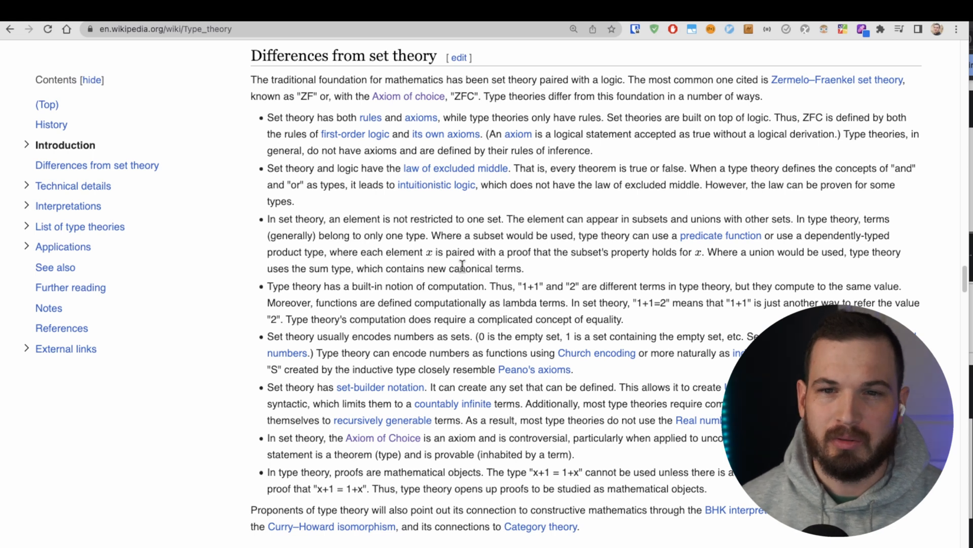
mouse_move(396, 307)
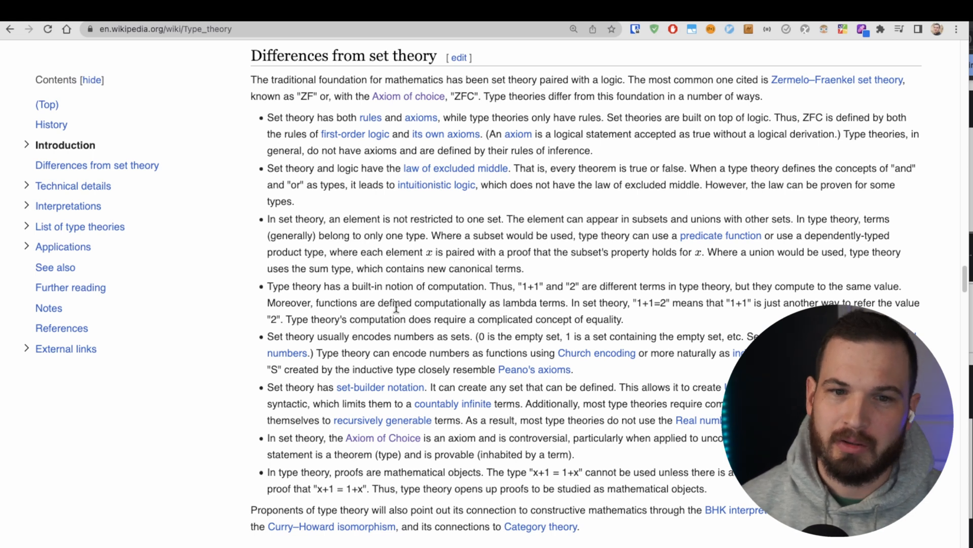
scroll("down", 3)
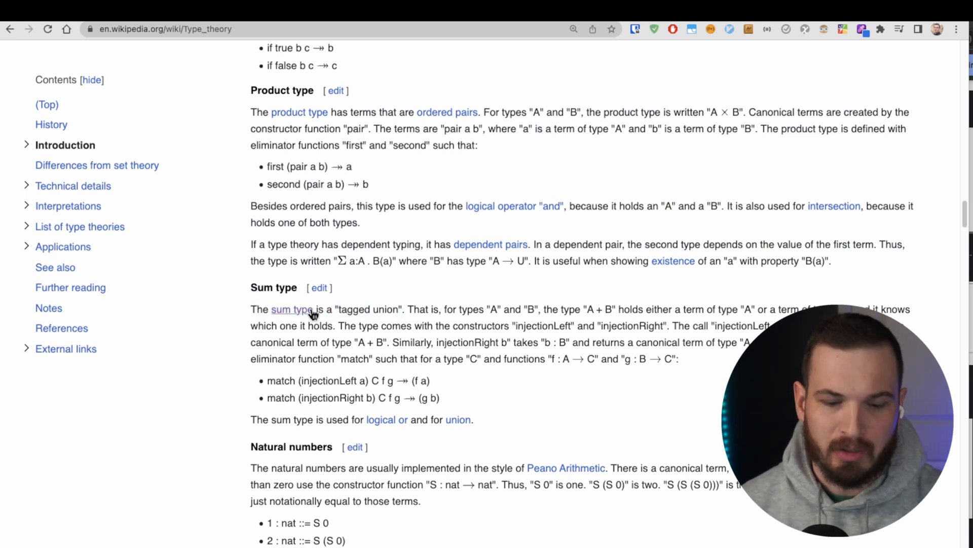
Step: Show the Product type and Sum type sections, clearing the logical-or and union highlight
left_click(292, 309)
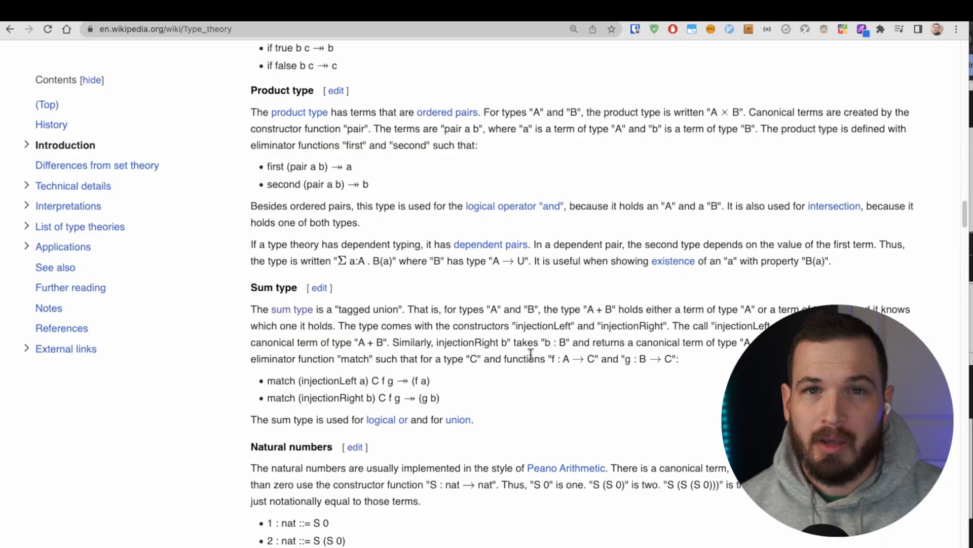
mouse_move(245, 432)
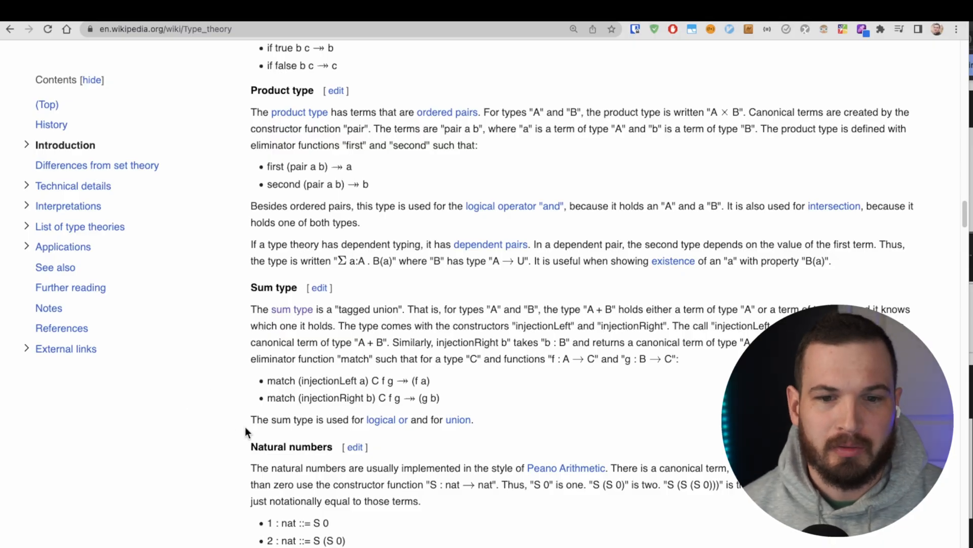
mouse_move(298, 416)
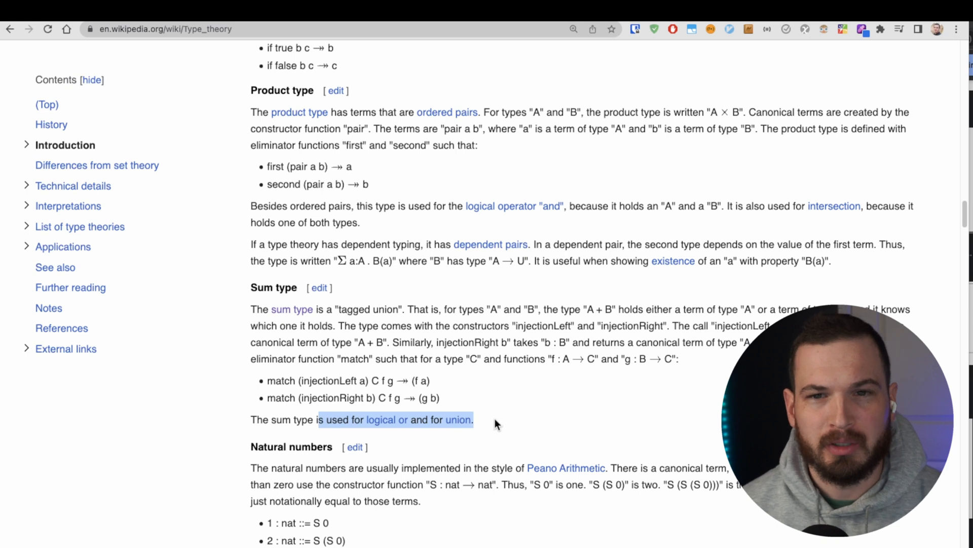
left_click(497, 420)
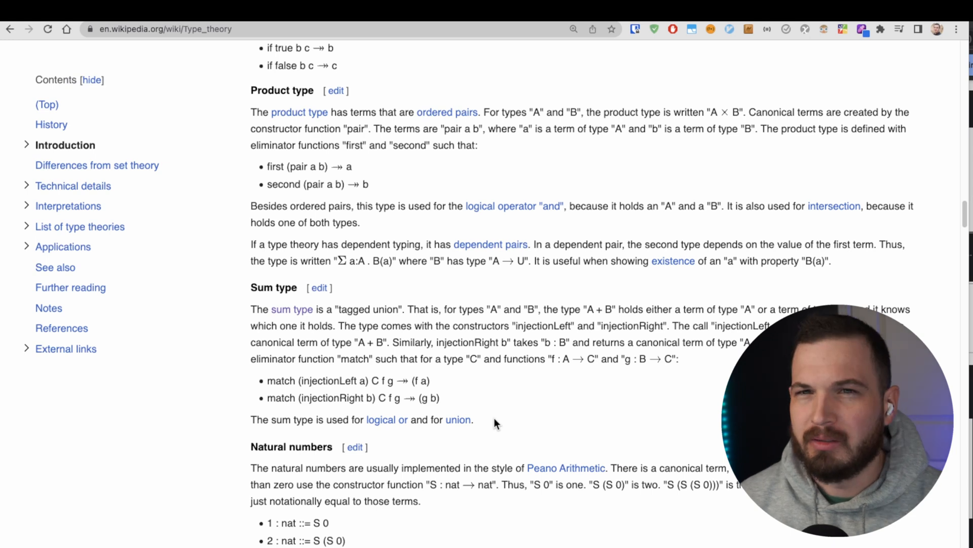
scroll("up", 3)
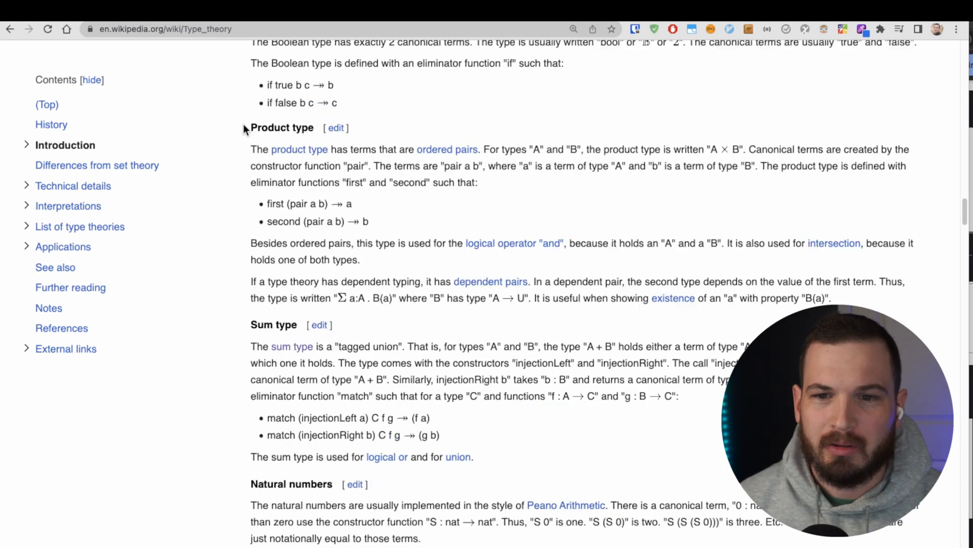
mouse_move(669, 211)
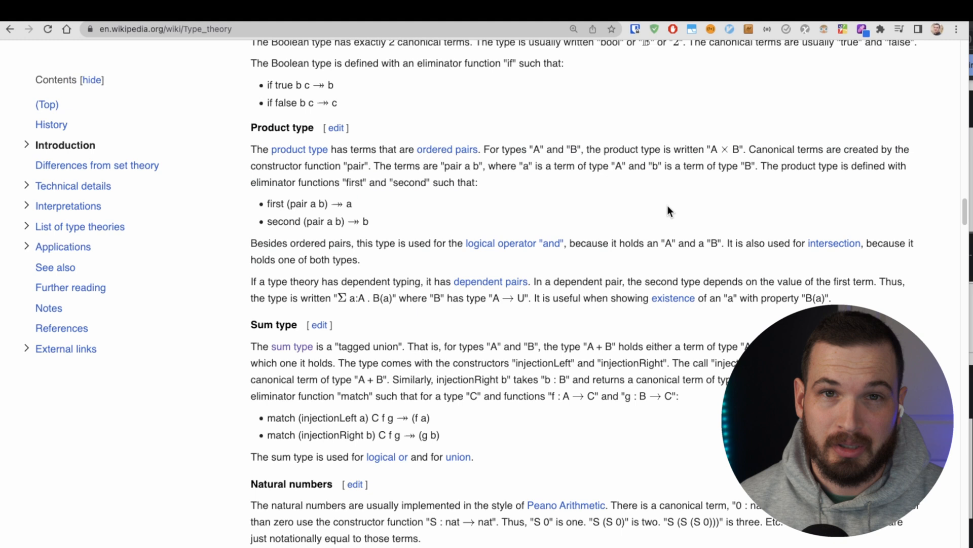
mouse_move(657, 207)
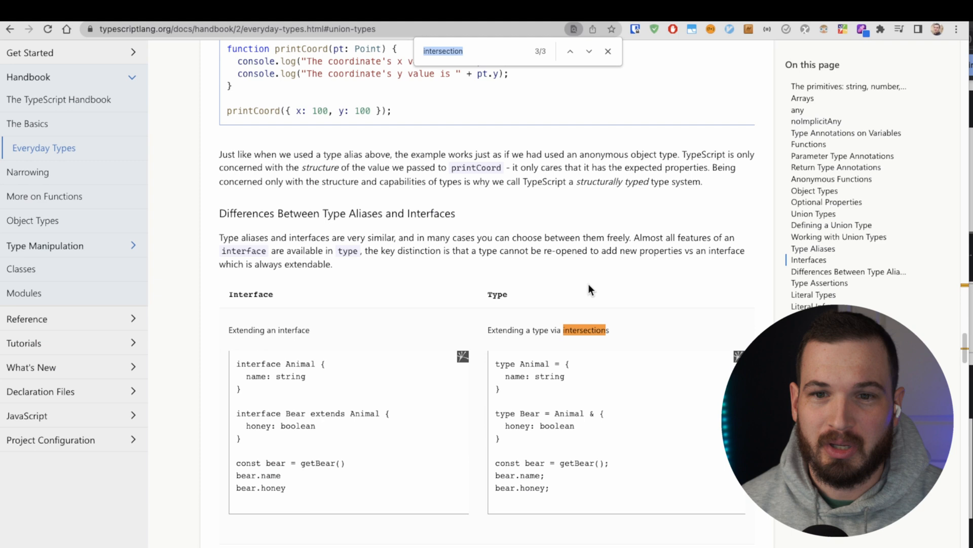
Step: Step through the three 'intersection' matches to the interface-versus-type comparison
scroll("up", 3)
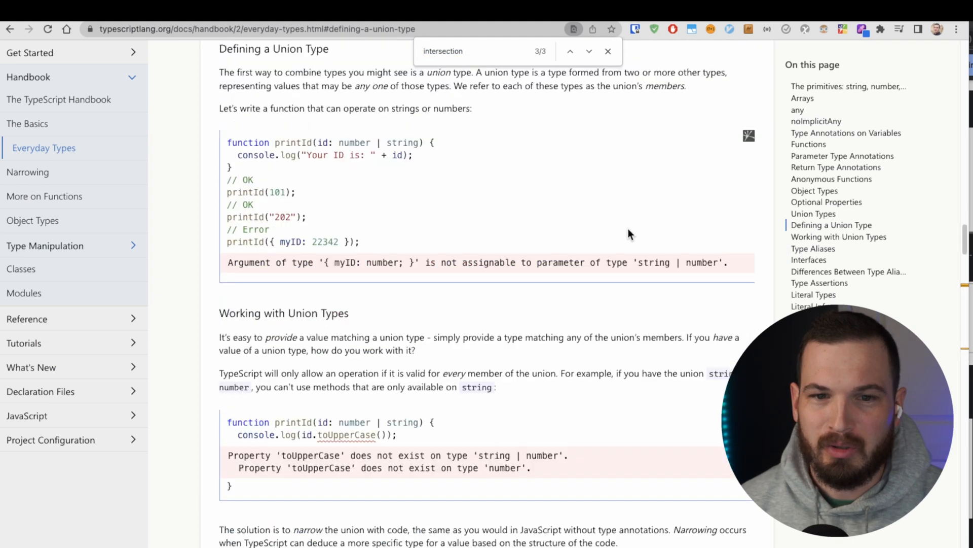
left_click(589, 51)
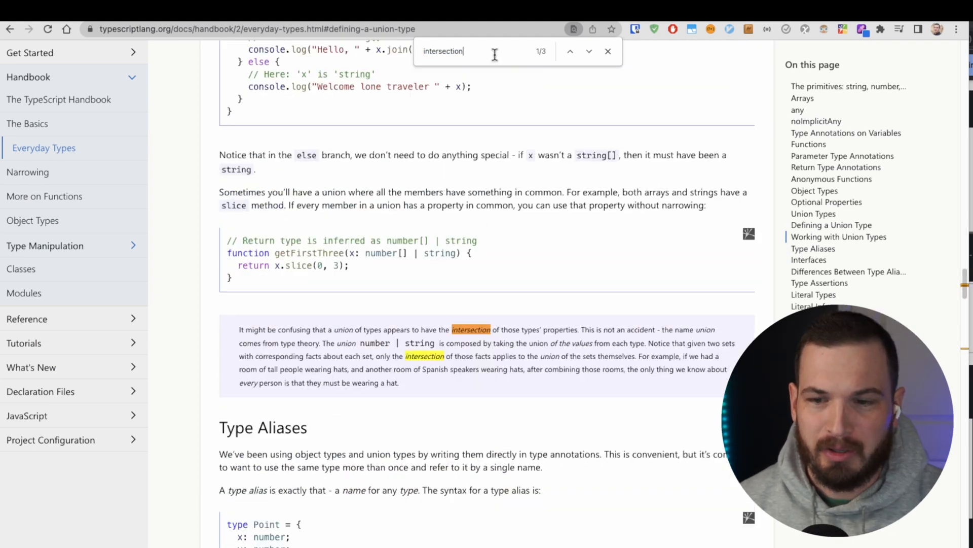
left_click(589, 50)
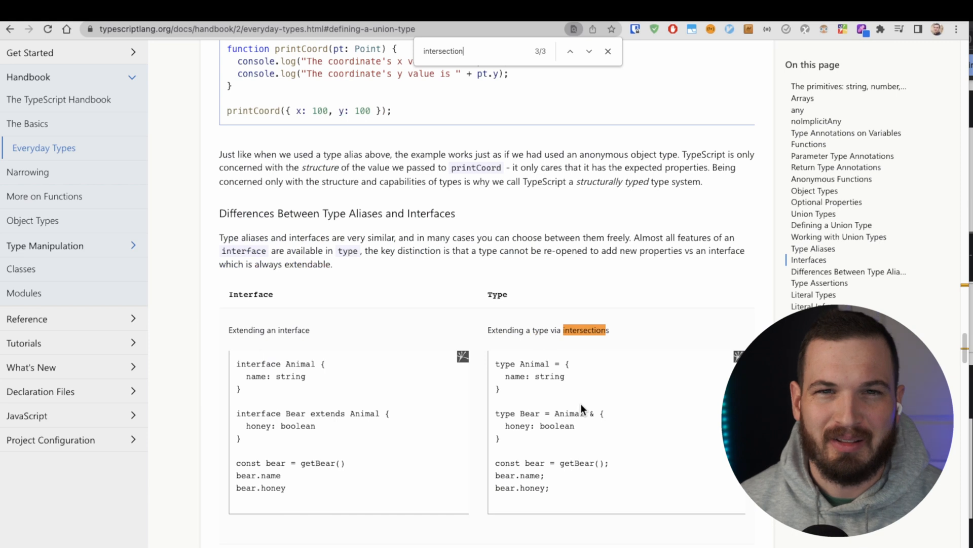
mouse_move(600, 377)
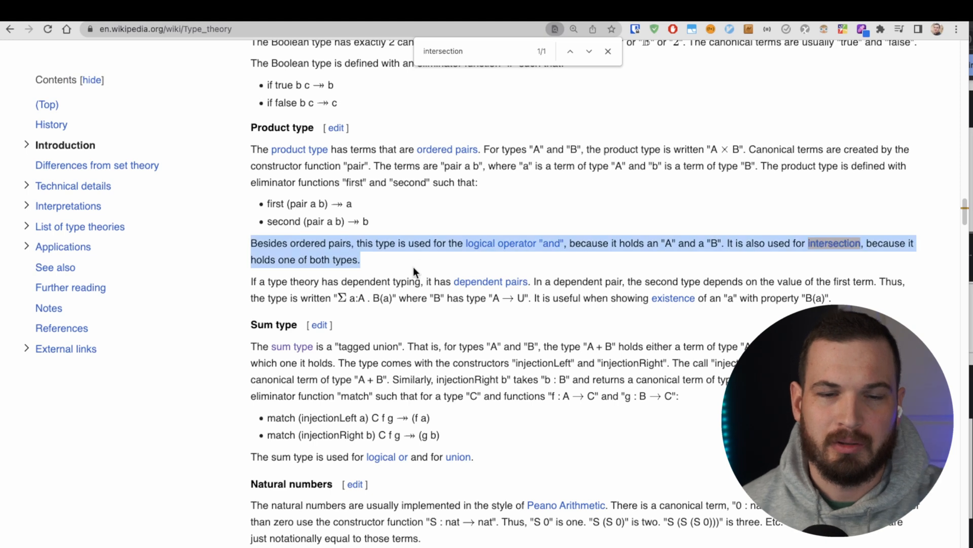
Step: Clear the product-type paragraph highlight at the article's single intersection match
left_click(286, 254)
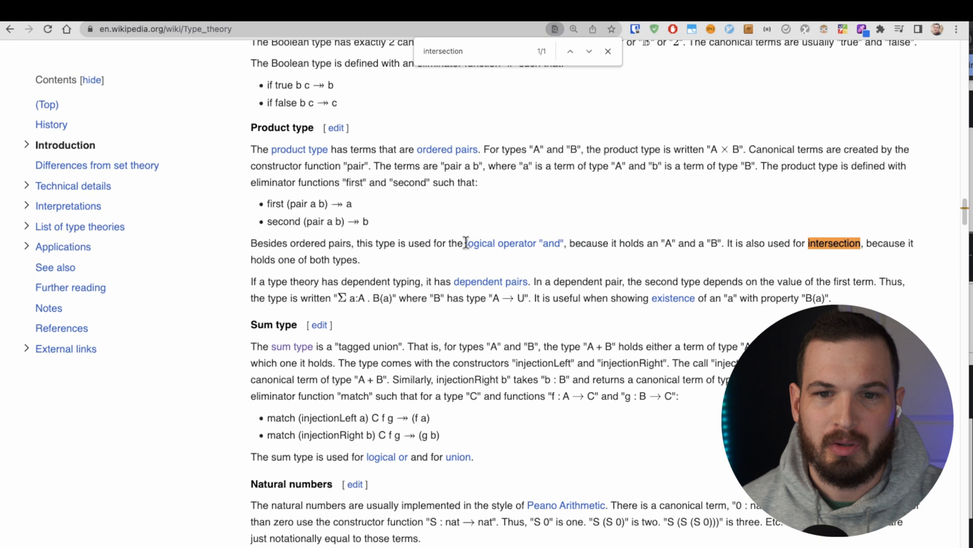
mouse_move(520, 263)
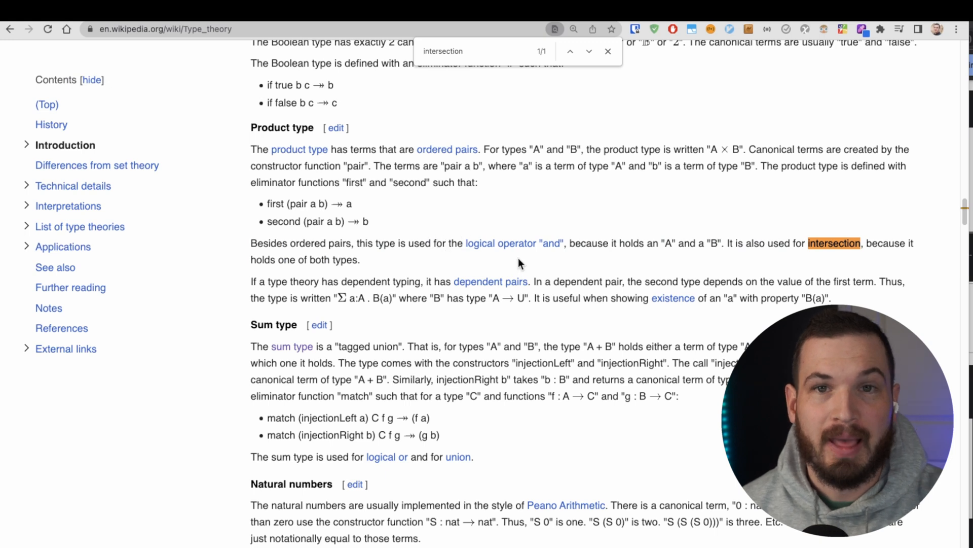
mouse_move(581, 266)
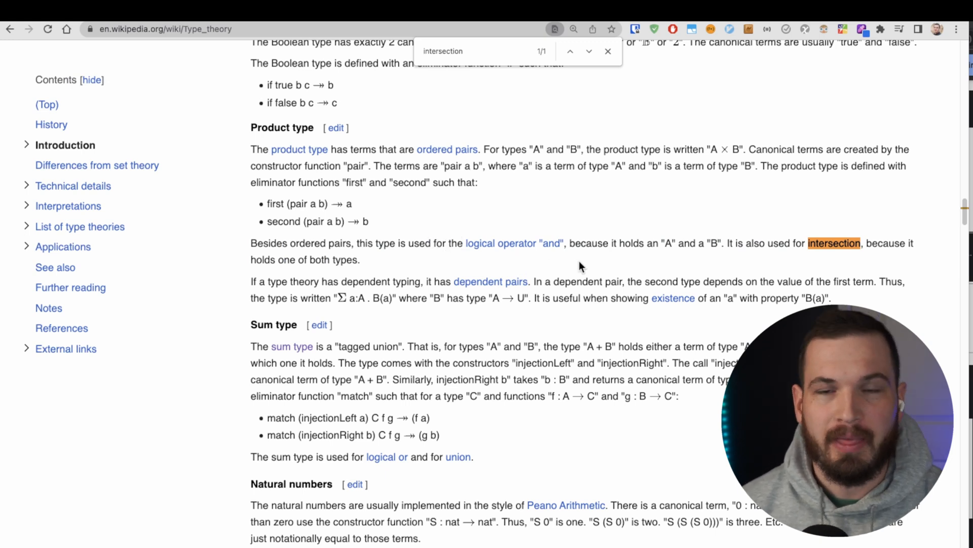
mouse_move(619, 231)
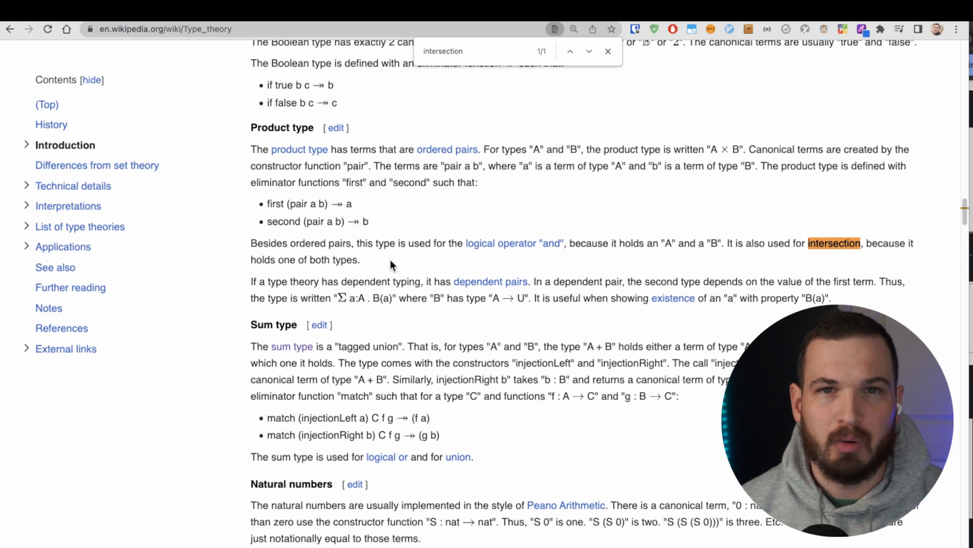
mouse_move(357, 243)
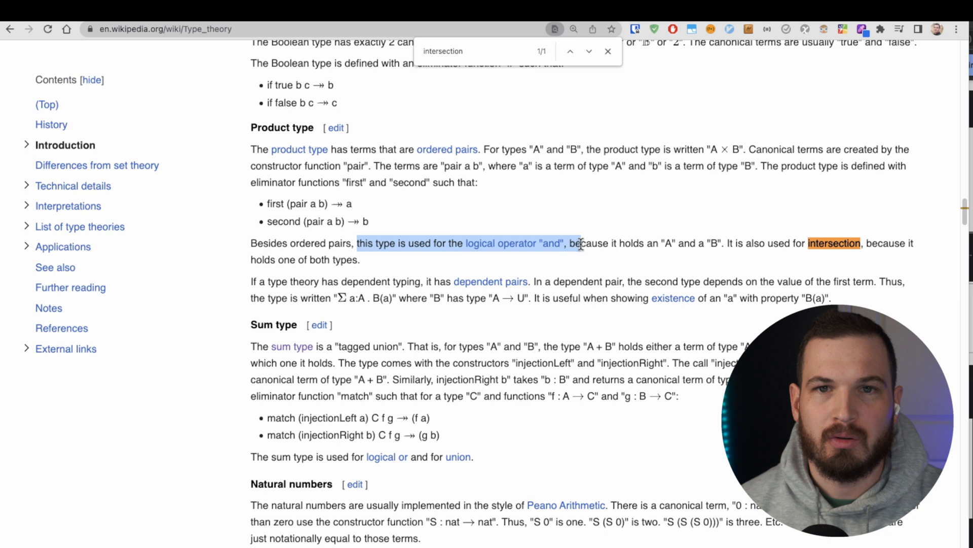
mouse_move(410, 316)
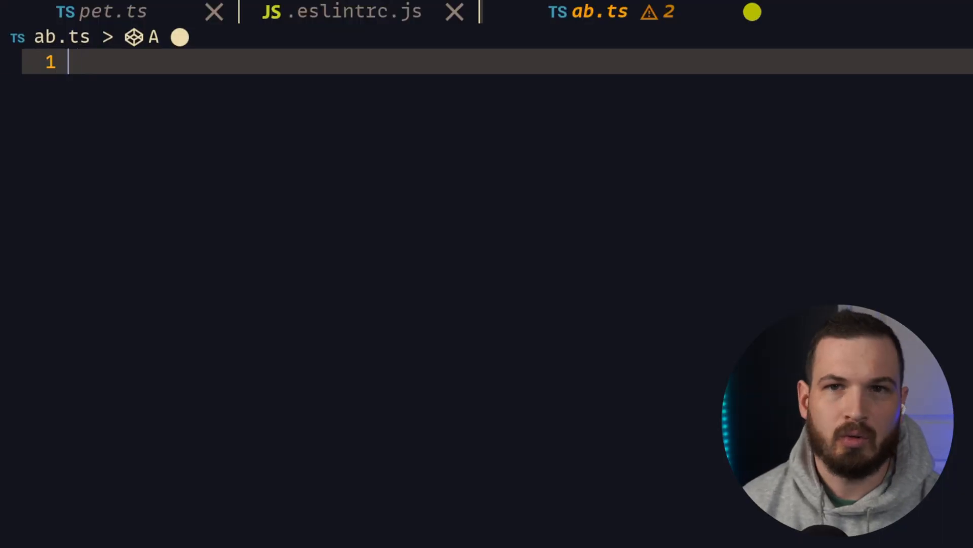
Step: Write type A = 'a', B = 'b', AB = A | B, and constants a, b, ab annotated with them
type("type B =")
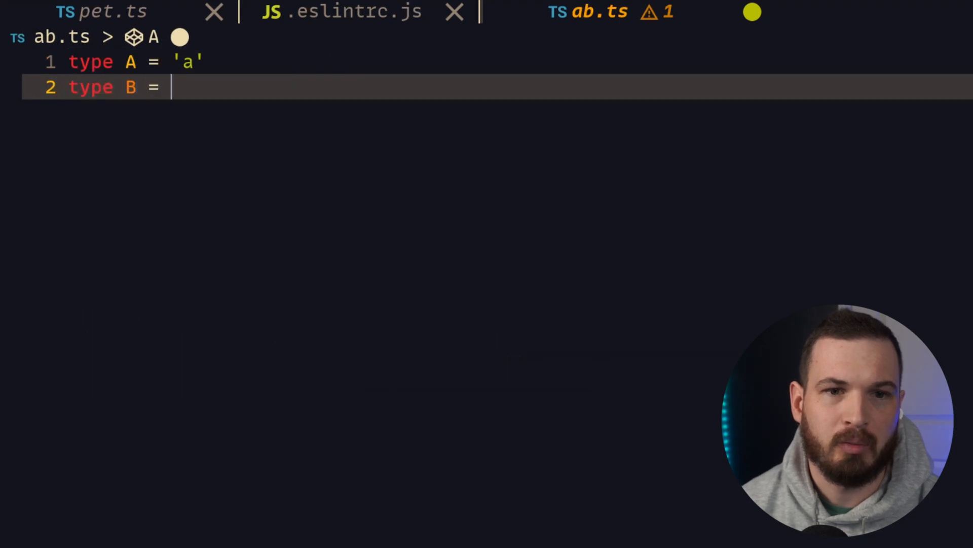
type("'b'")
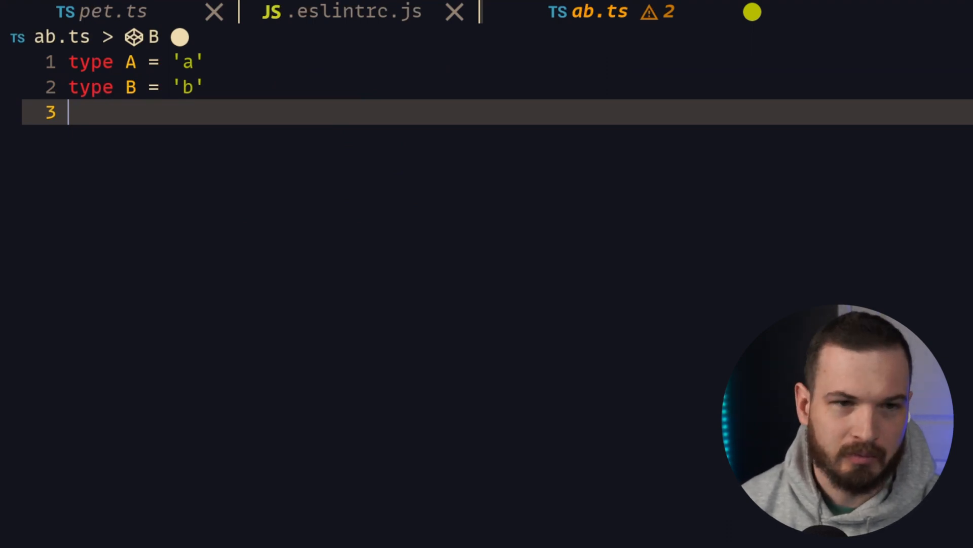
type("type AB")
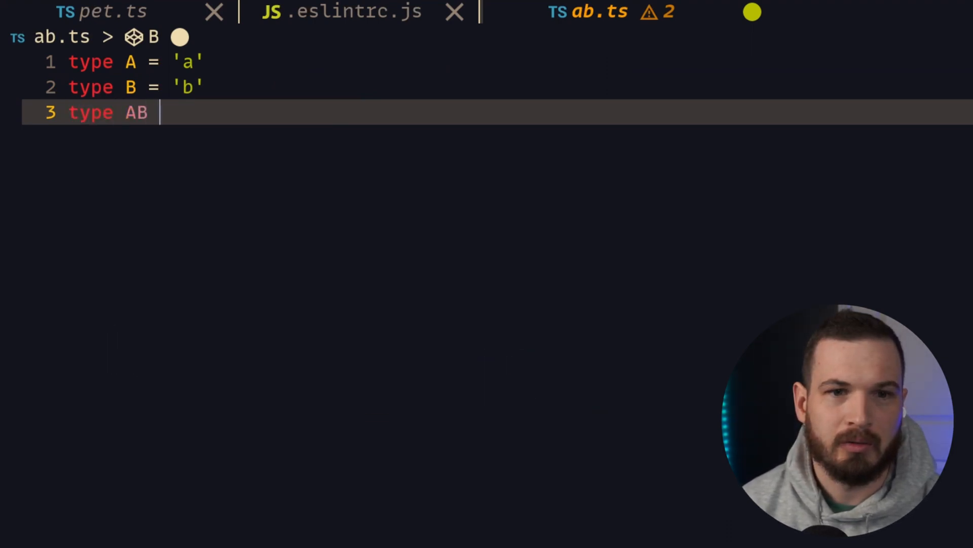
type("= A | B")
type("const a:")
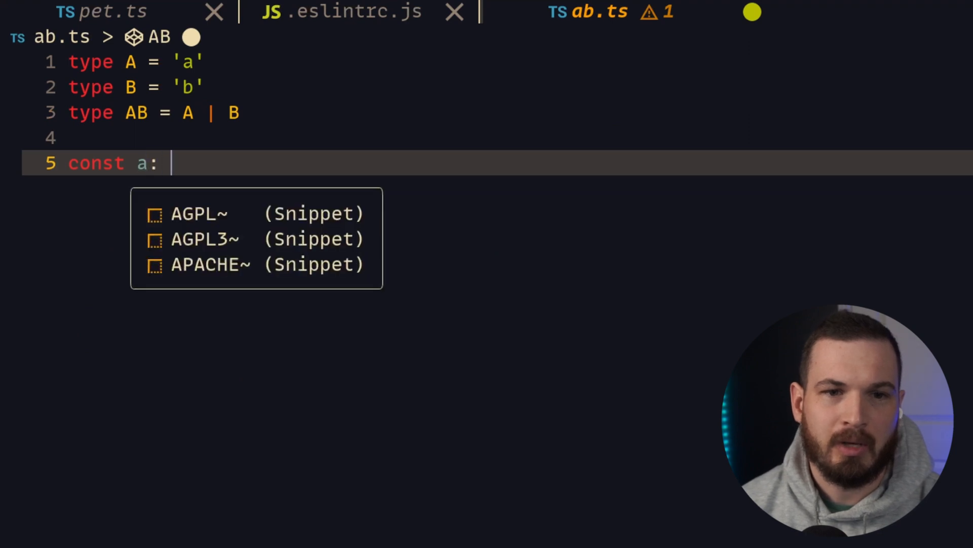
type("A = 'a'")
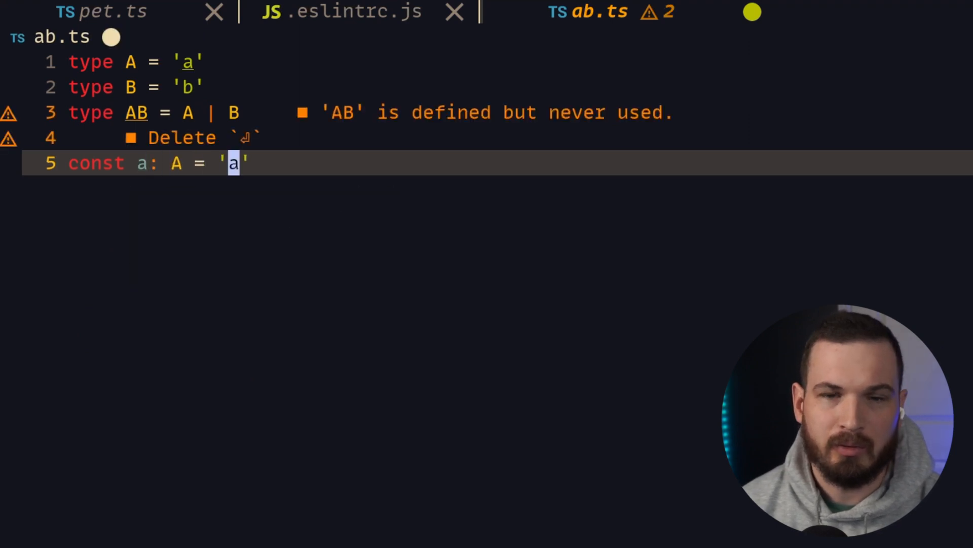
type("b: A = 'a")
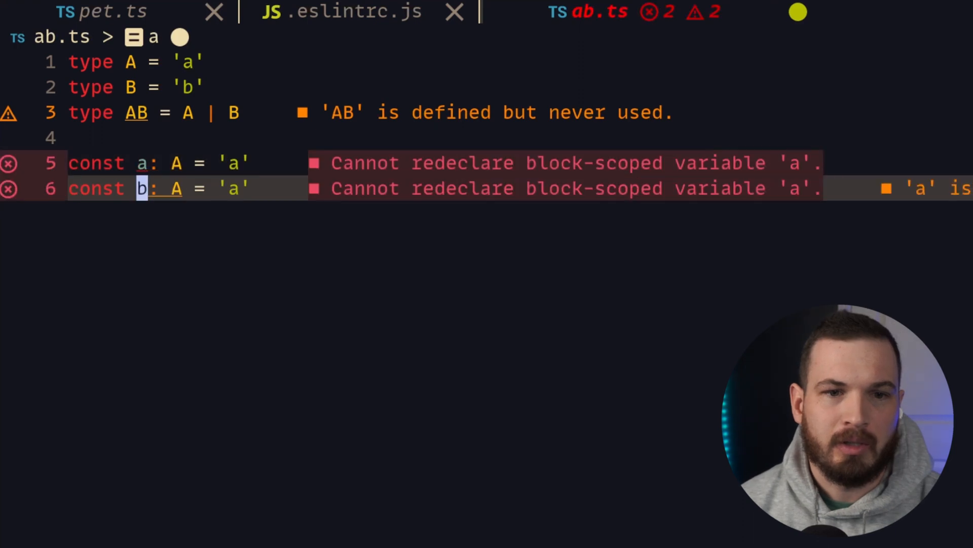
type("B")
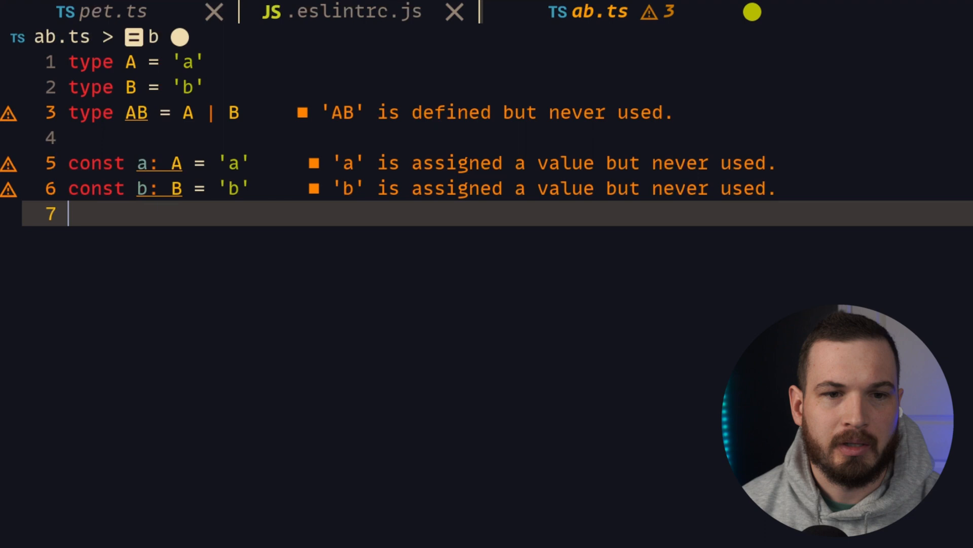
type("const ab: AB")
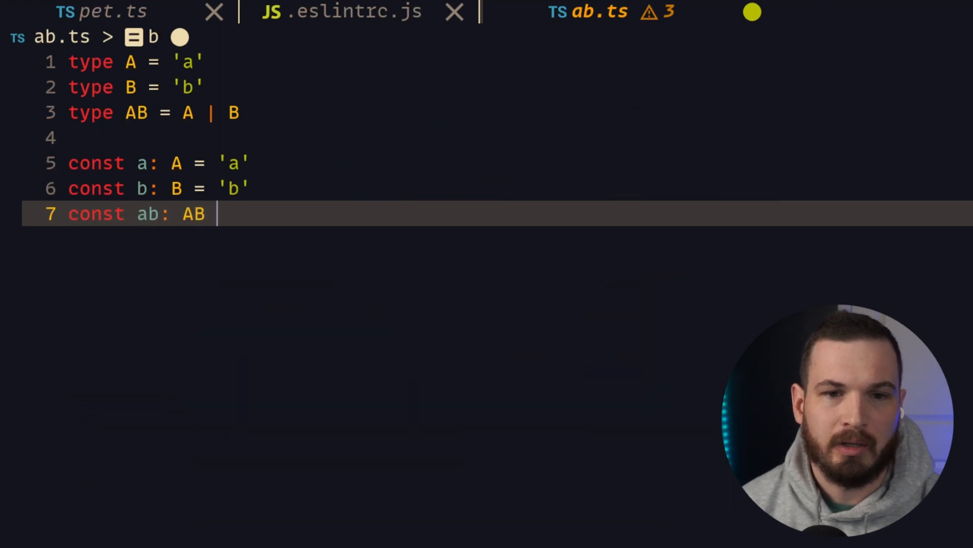
type("= 'a'")
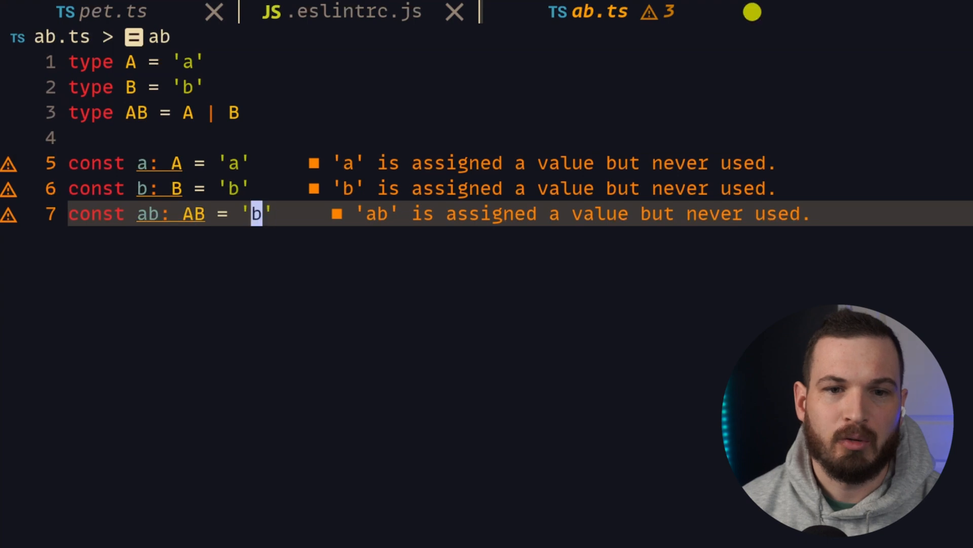
mouse_move(752, 12)
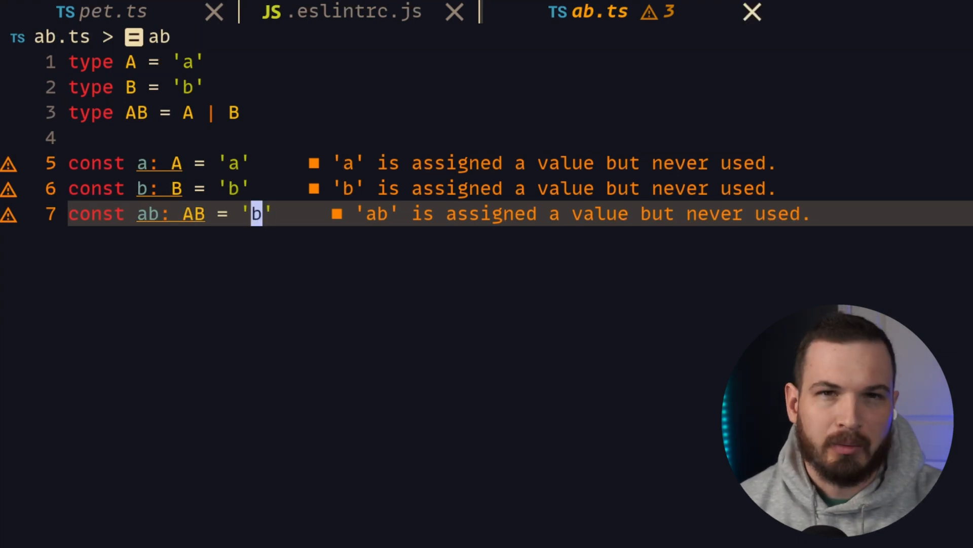
type("declare func")
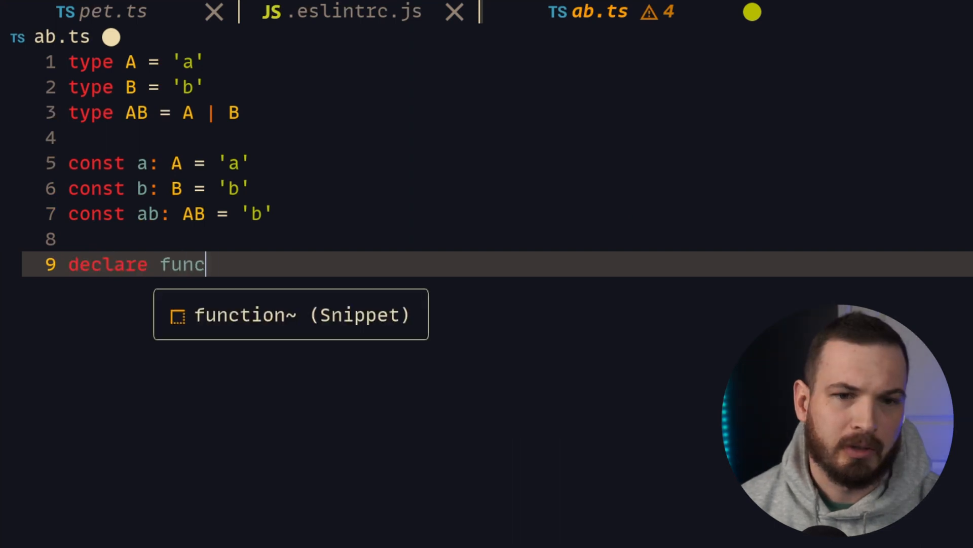
Step: Declare getAB(): AB, justA(a: A): void and justB(b: B): void in ab.ts
type("tion getA")
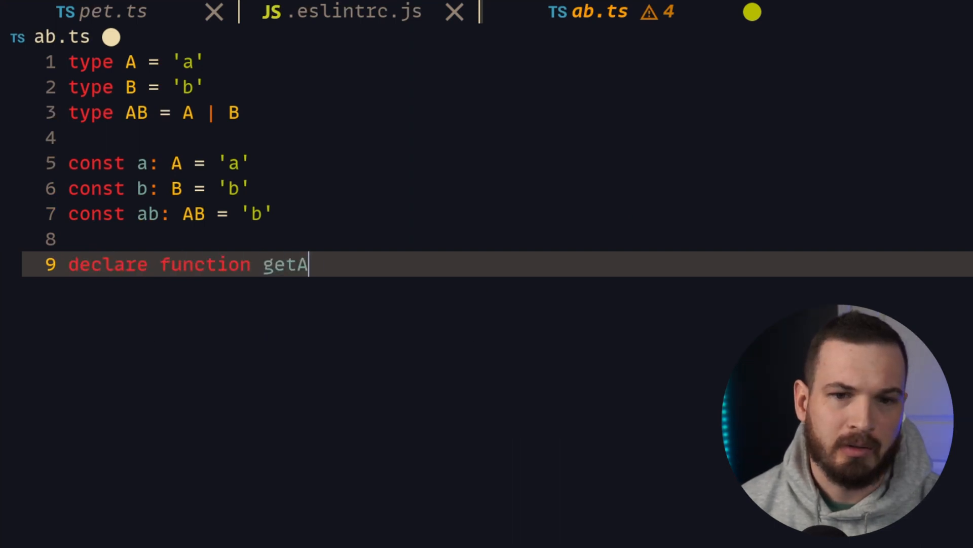
type("B(): AB")
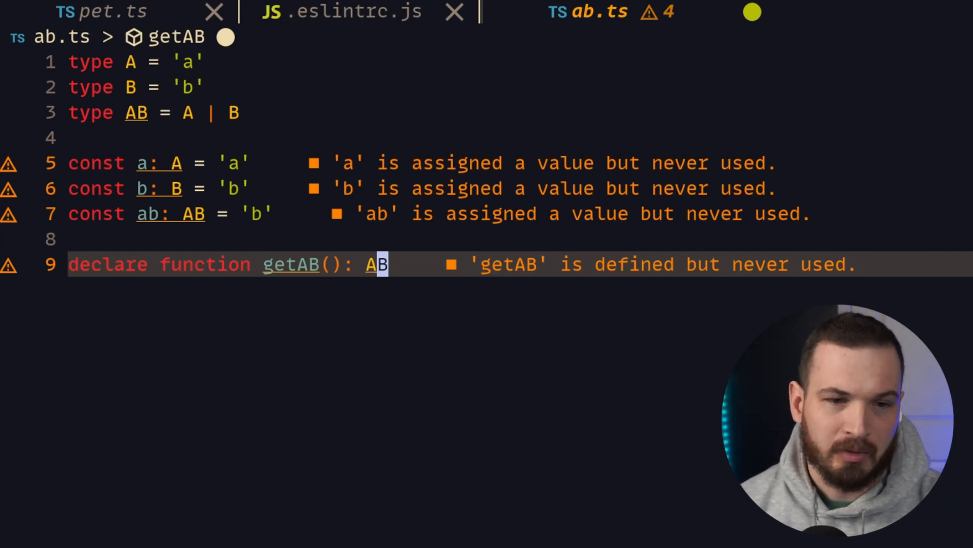
type("declare function")
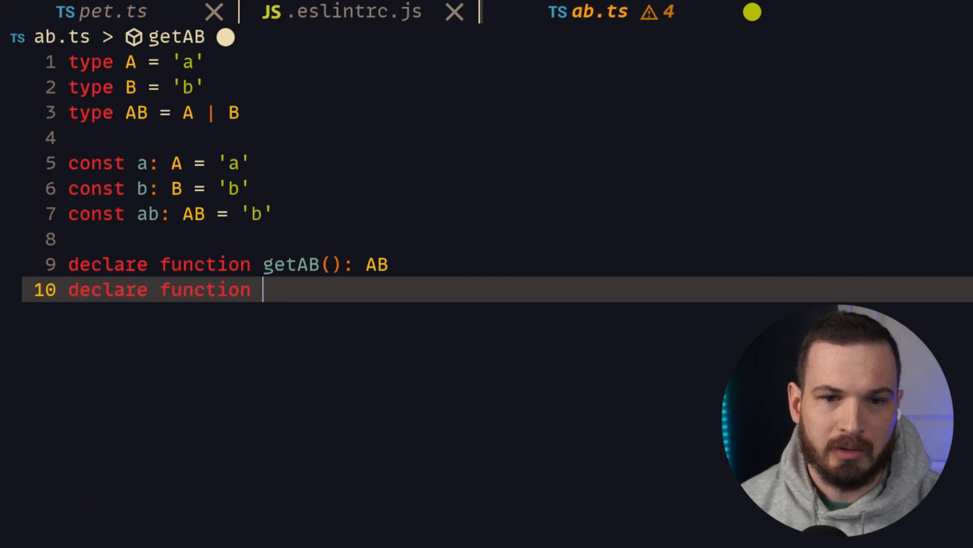
type("justA(): void")
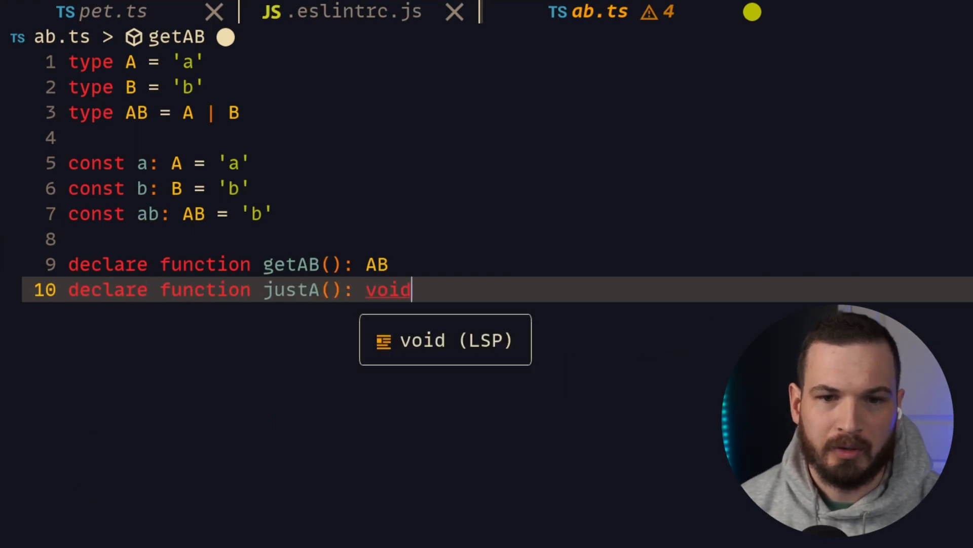
type("a: A")
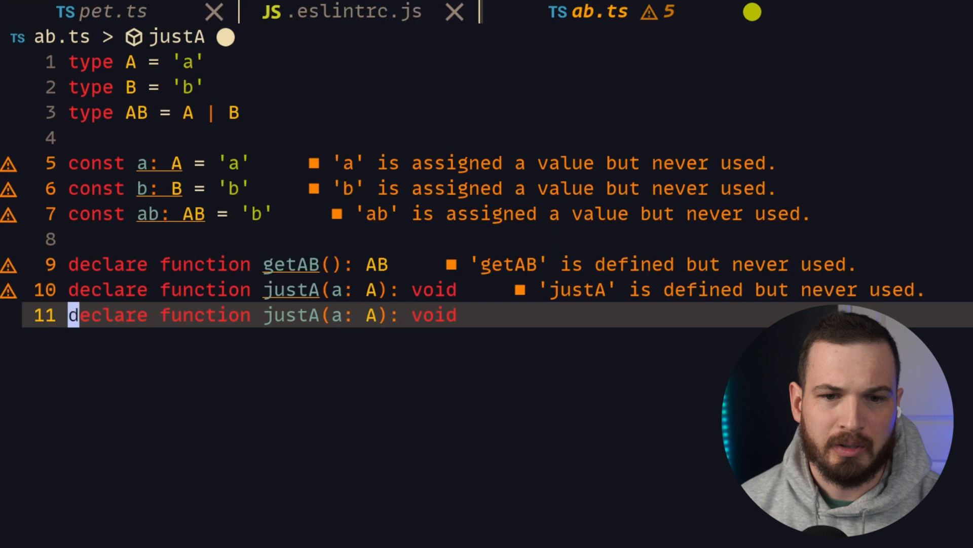
type("B")
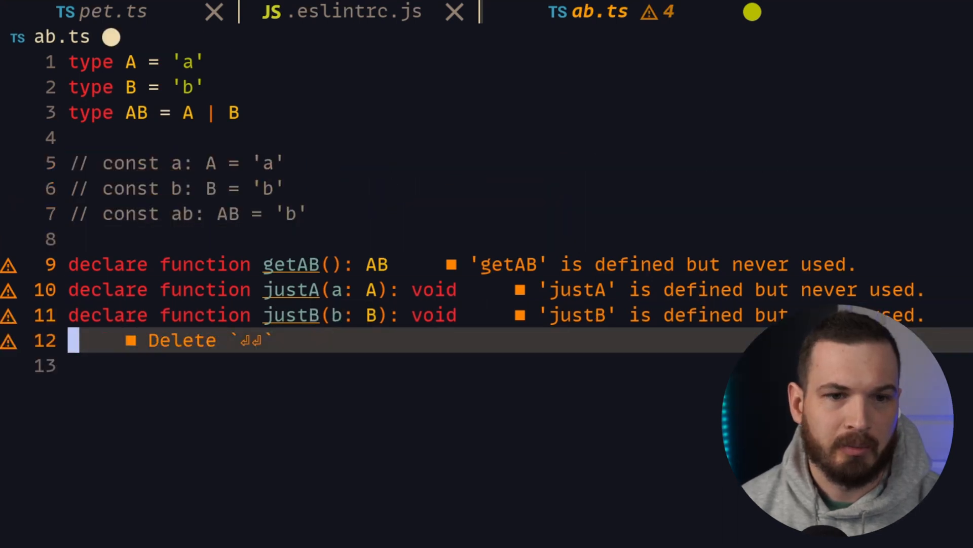
Step: Assign ab = getAB() and call justA(ab) and justB(ab), both flagged as type errors
type("const ab")
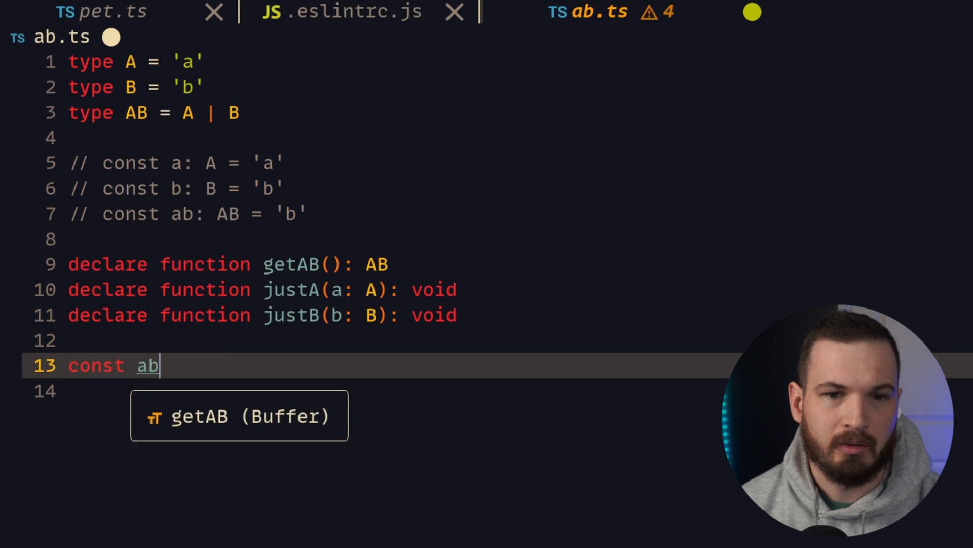
type("= getAB(")
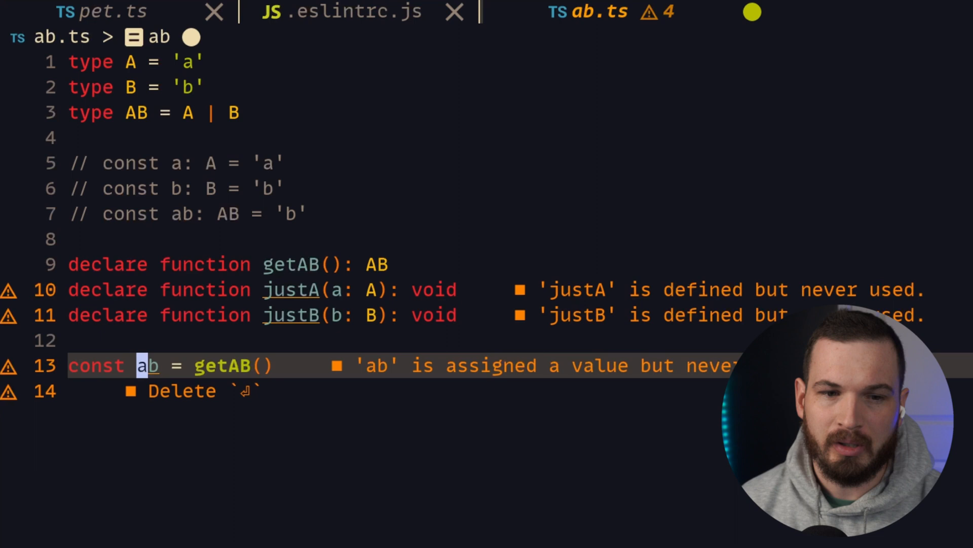
key("Enter")
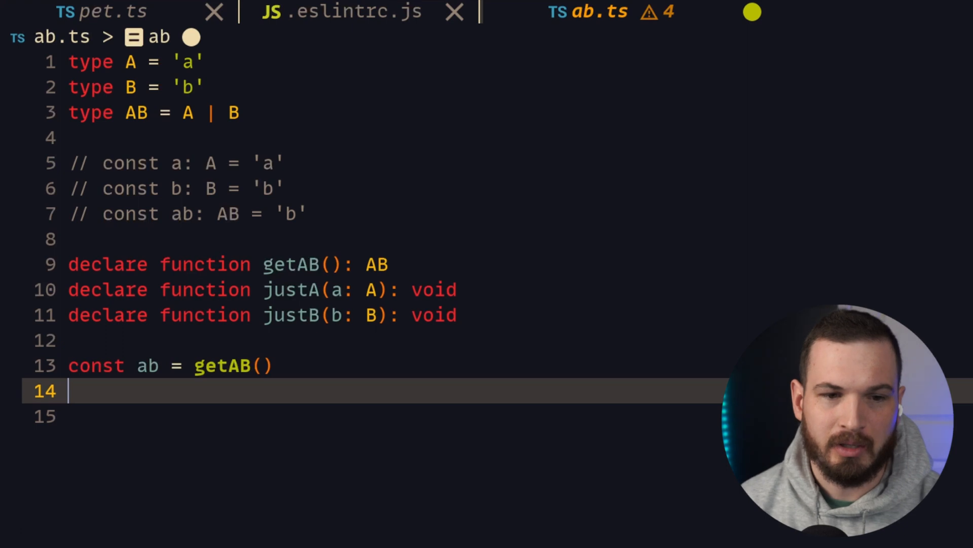
type("jjus")
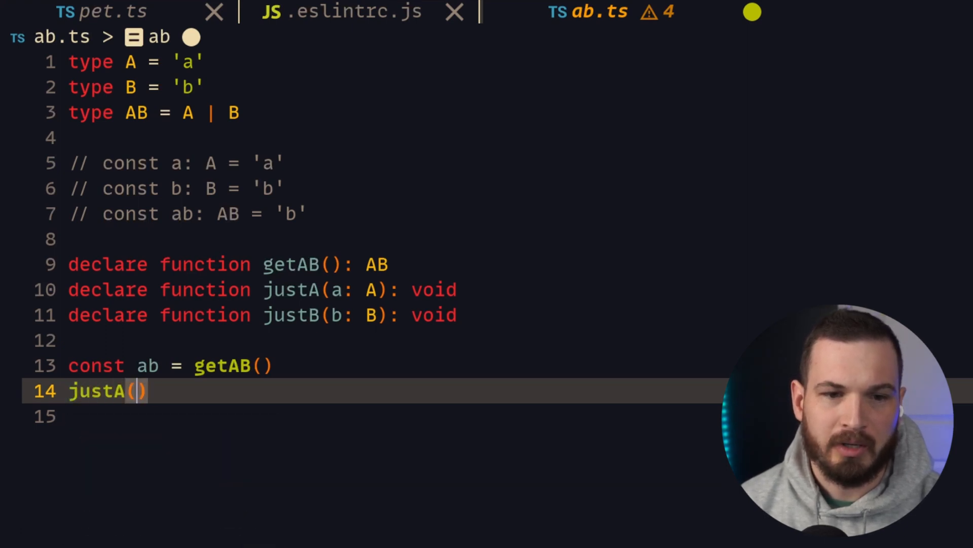
type("ab")
left_click(261, 415)
type("justB(ab)")
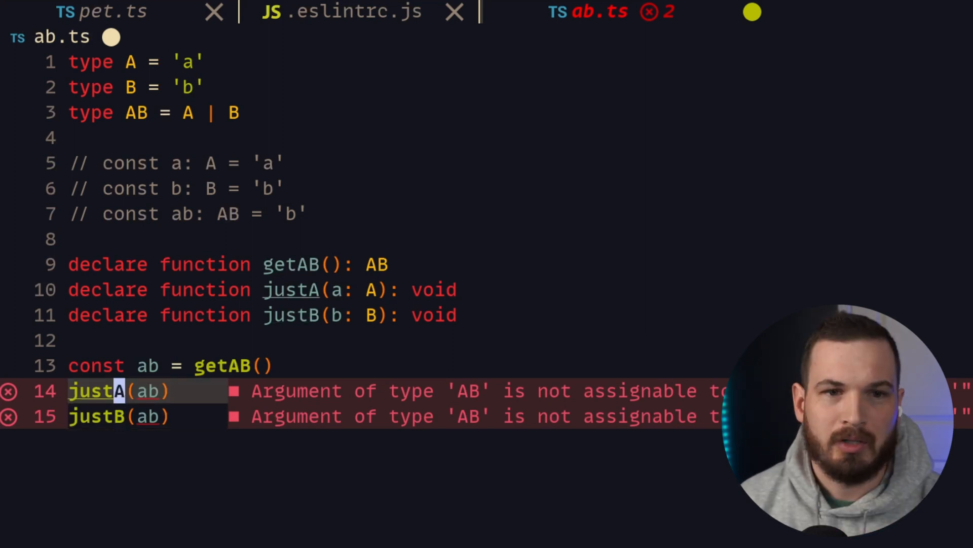
Step: Switch type AB's operator between & and |, ending with A | B
left_click(232, 113)
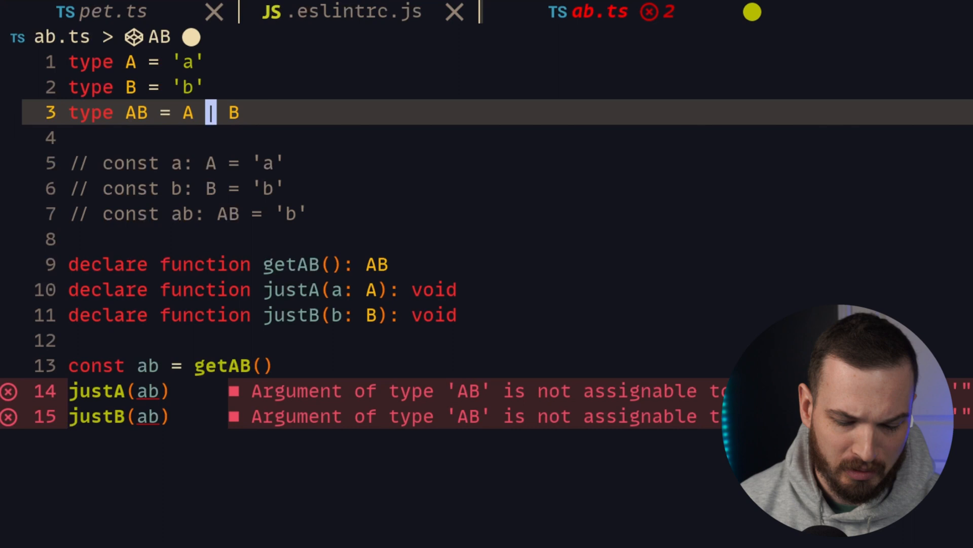
type("&")
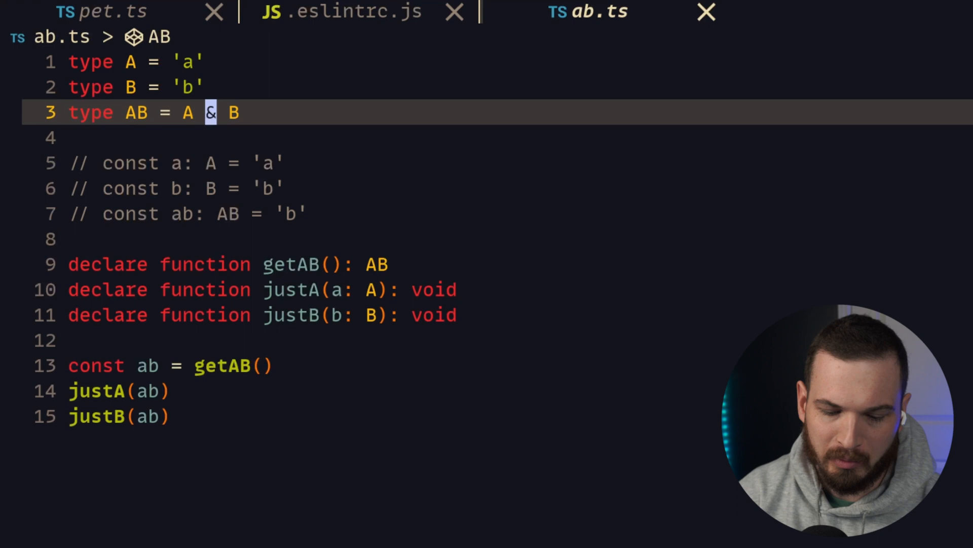
type("|")
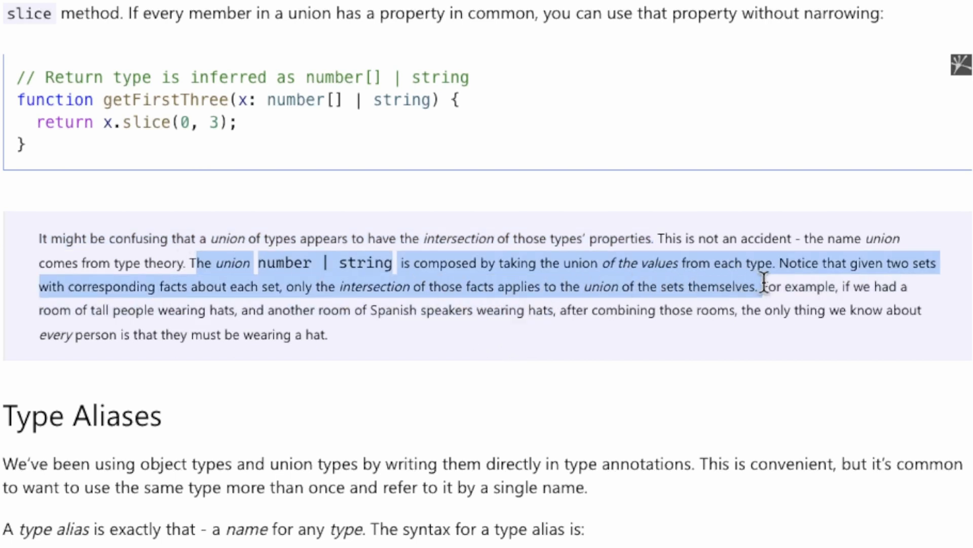
Step: Scroll the TypeScript Handbook to the note on union and intersection properties
scroll("down", 3)
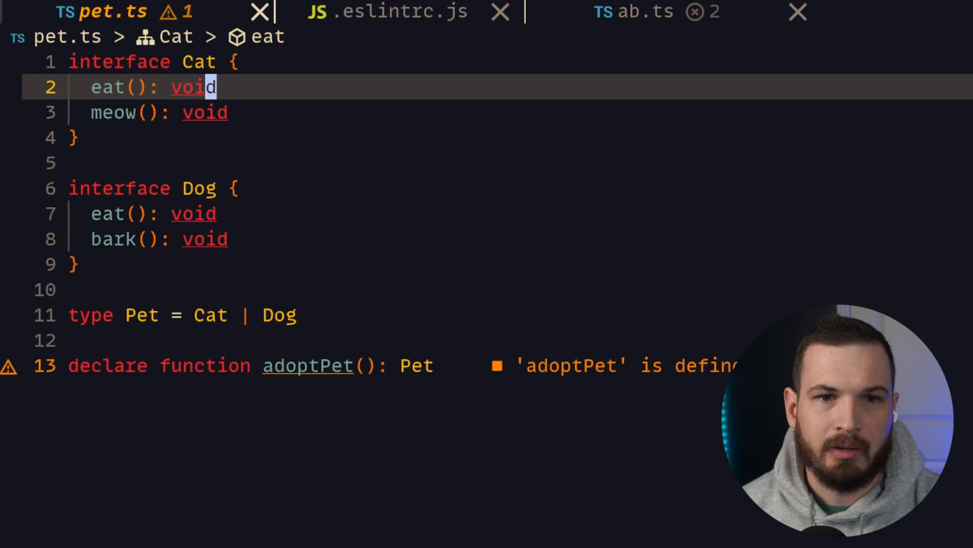
left_click(211, 189)
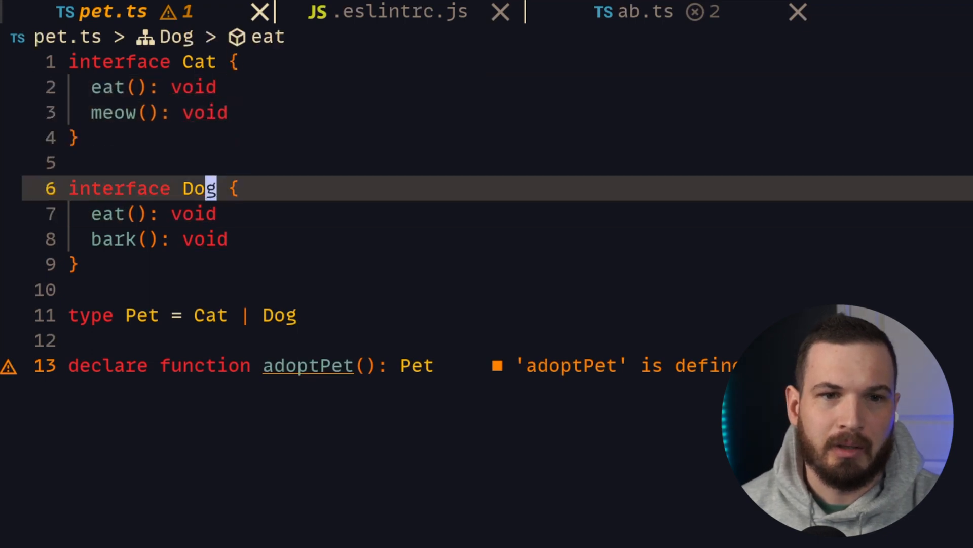
left_click(73, 137)
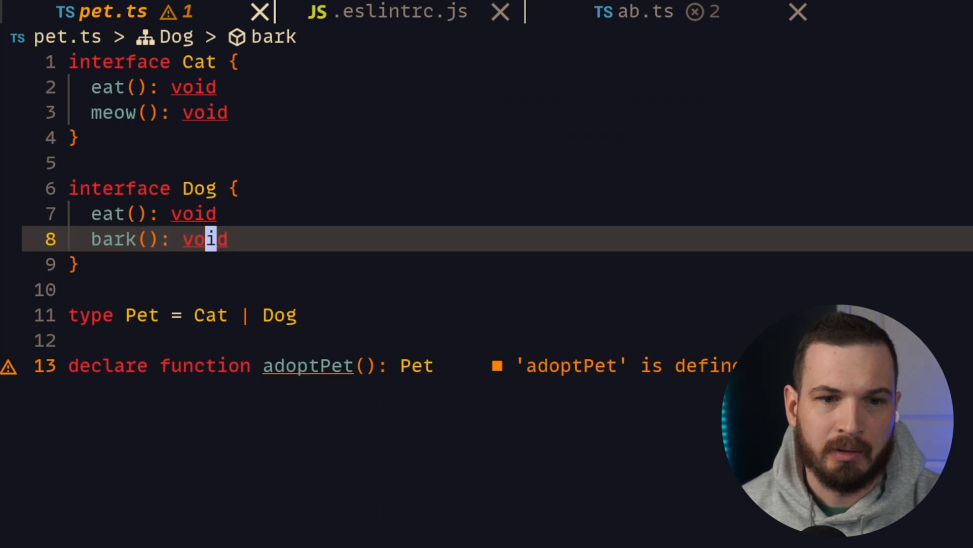
left_click(142, 315)
type("const p")
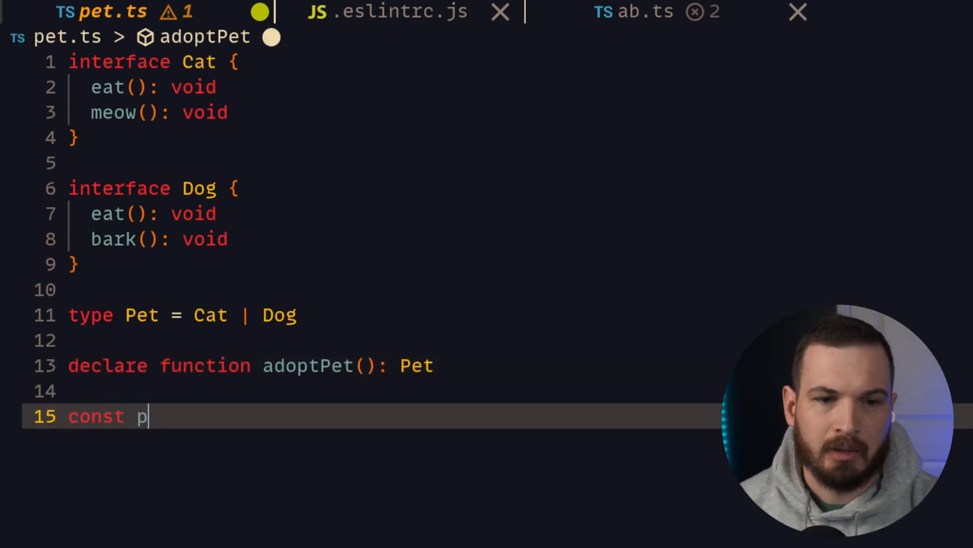
Step: Assign adoptPet() to const pet and call pet.eat(), pet.meow() and pet.bark()
type("et = adoptPet(")
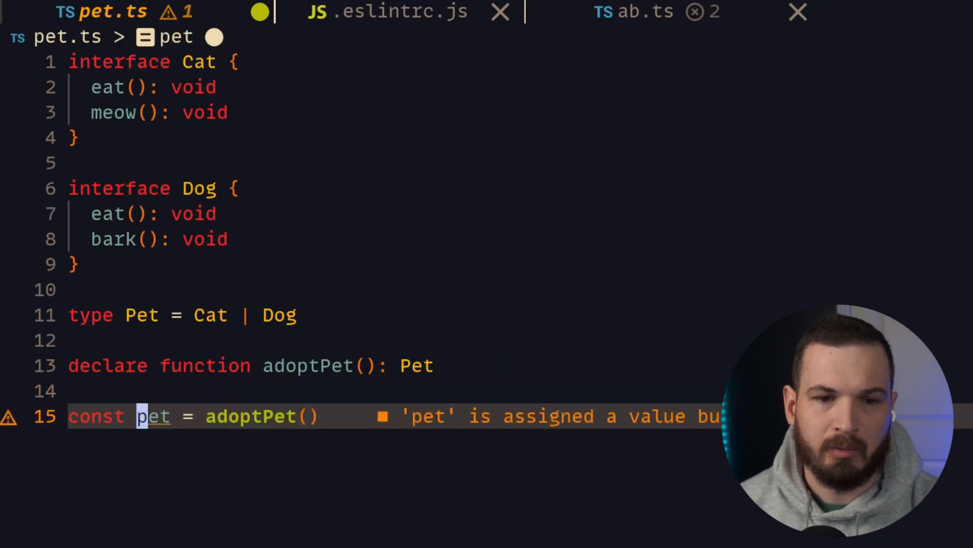
mouse_move(154, 415)
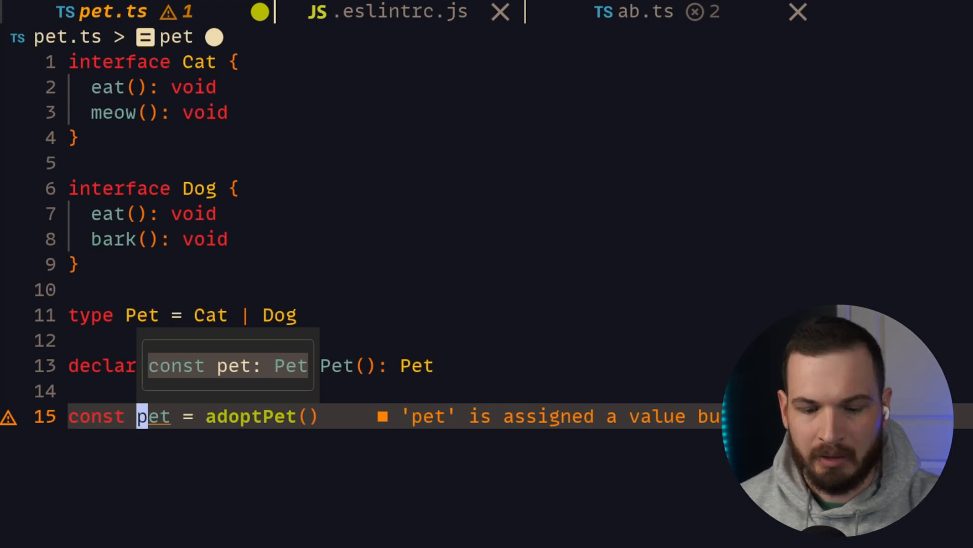
type("pet.eat")
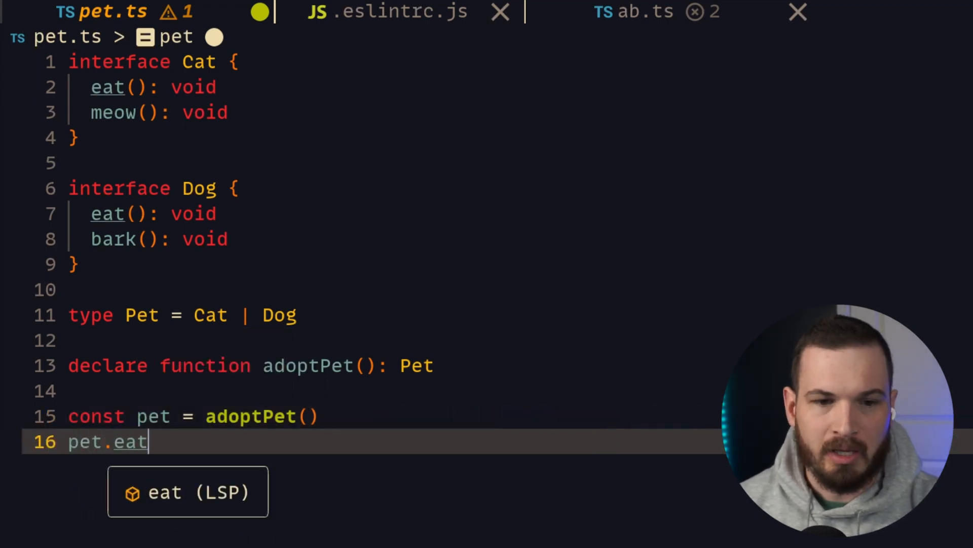
type("()")
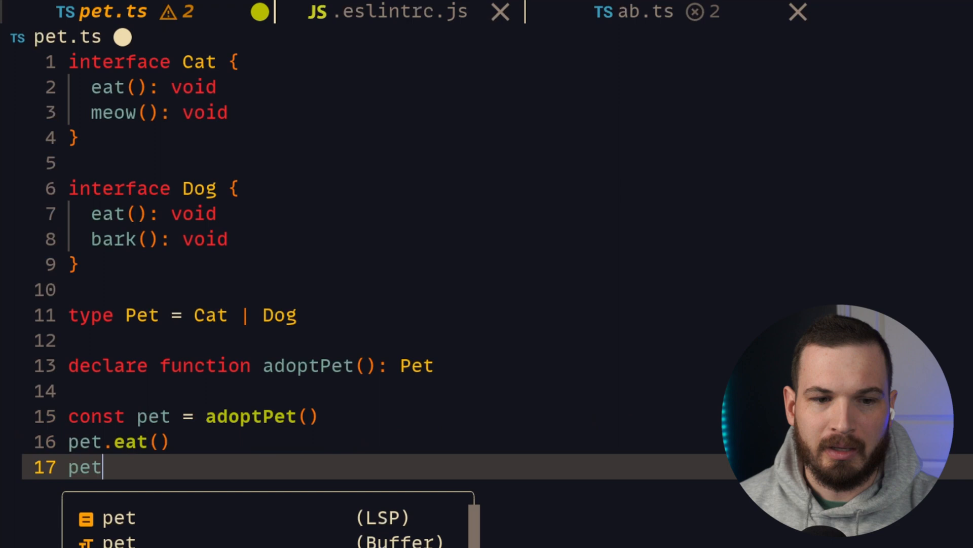
type(".meow()")
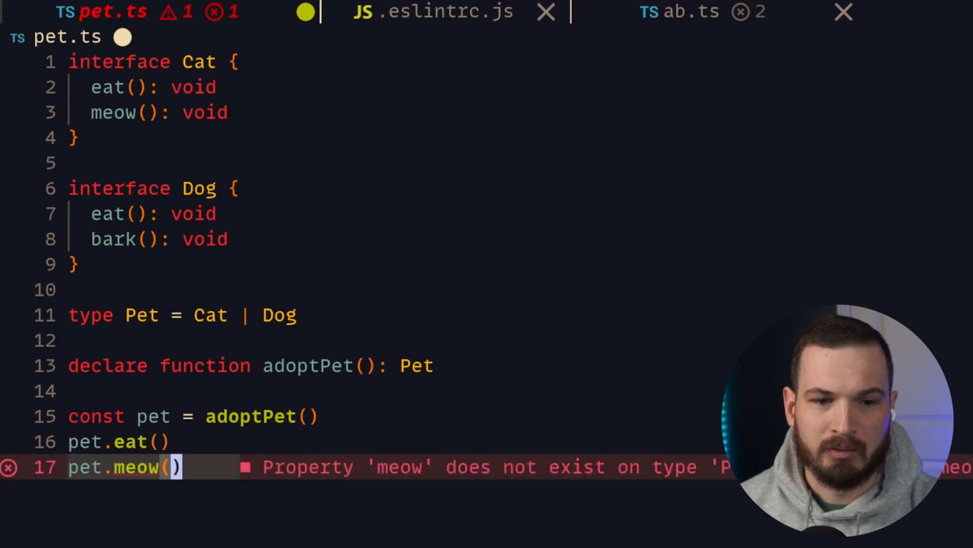
type("pet.bark(")
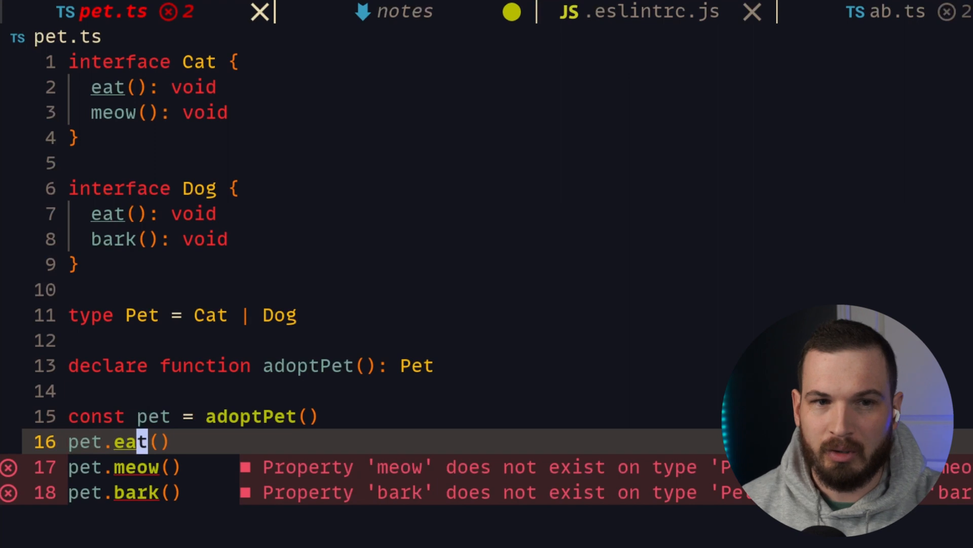
left_click(137, 61)
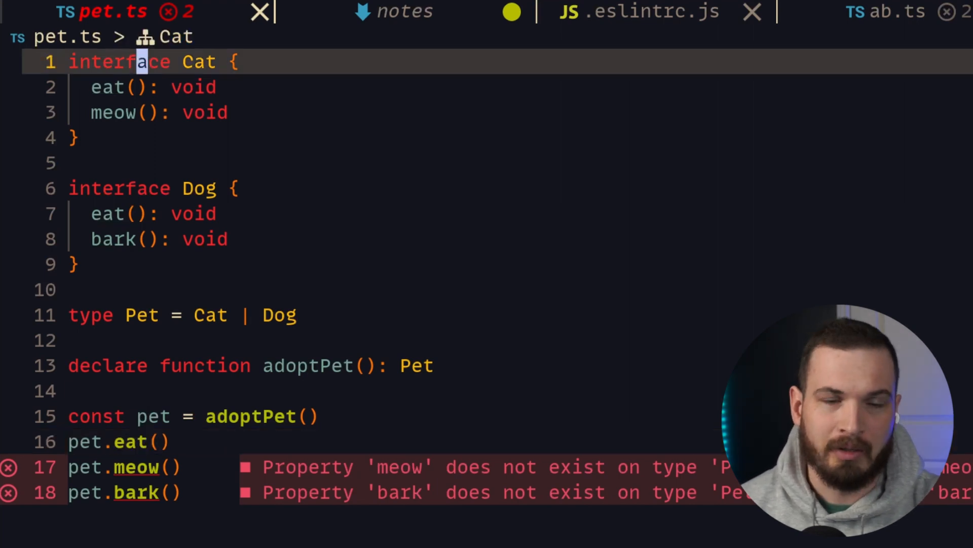
left_click(143, 87)
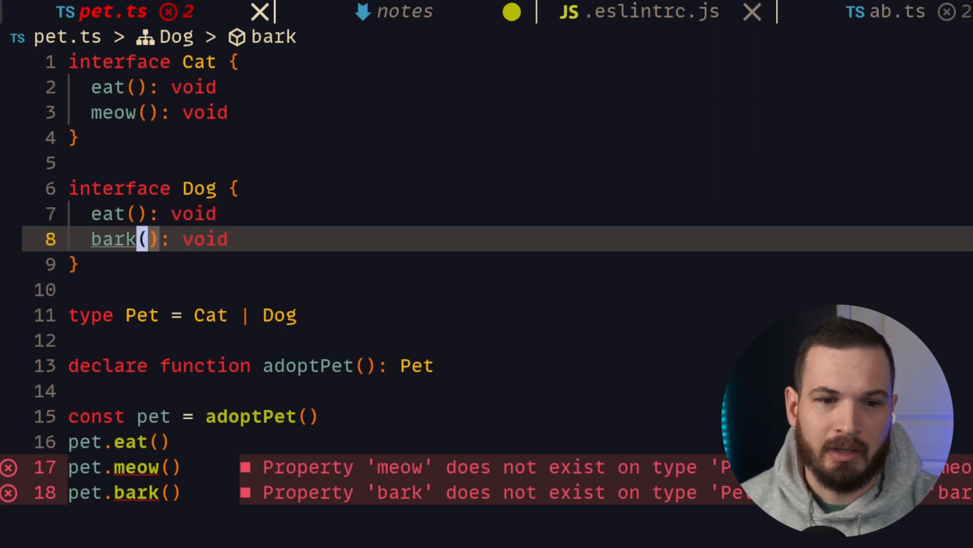
left_click(186, 416)
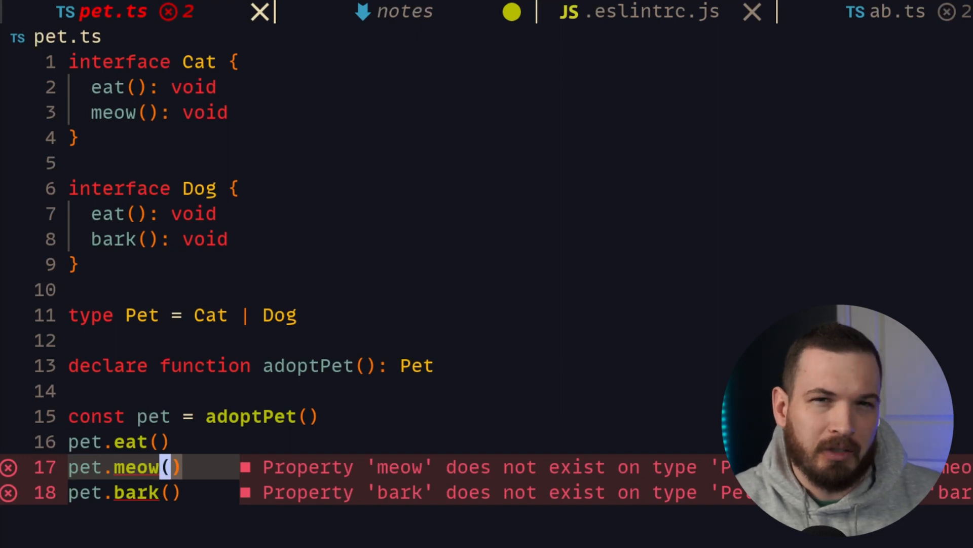
left_click(888, 11)
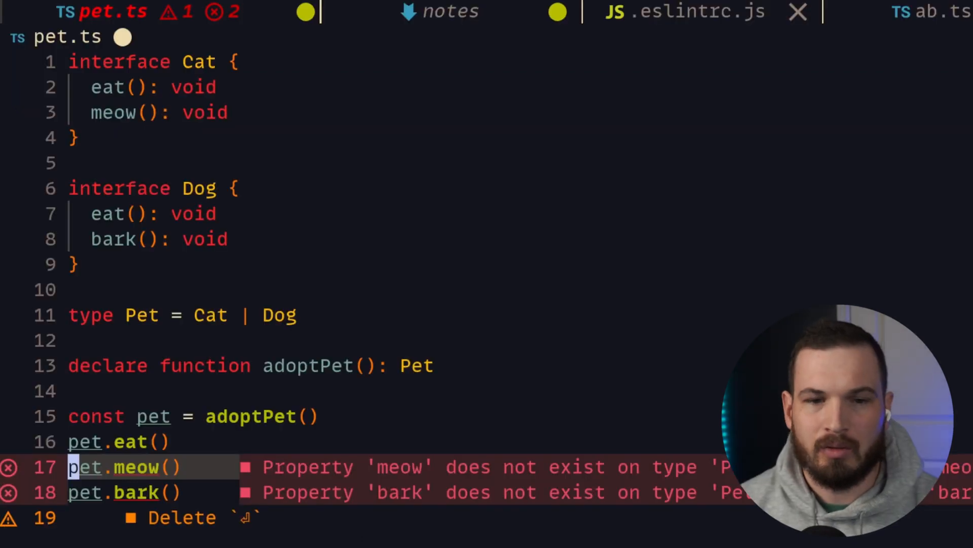
left_click(152, 416)
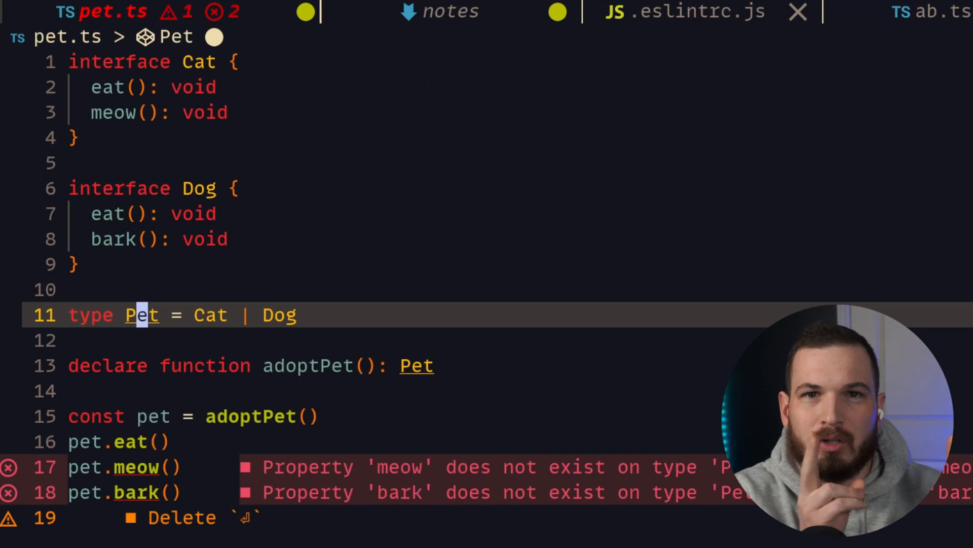
Step: In ab.ts, add const value = 'a' & 'b', then go back to pet.ts
left_click(927, 11)
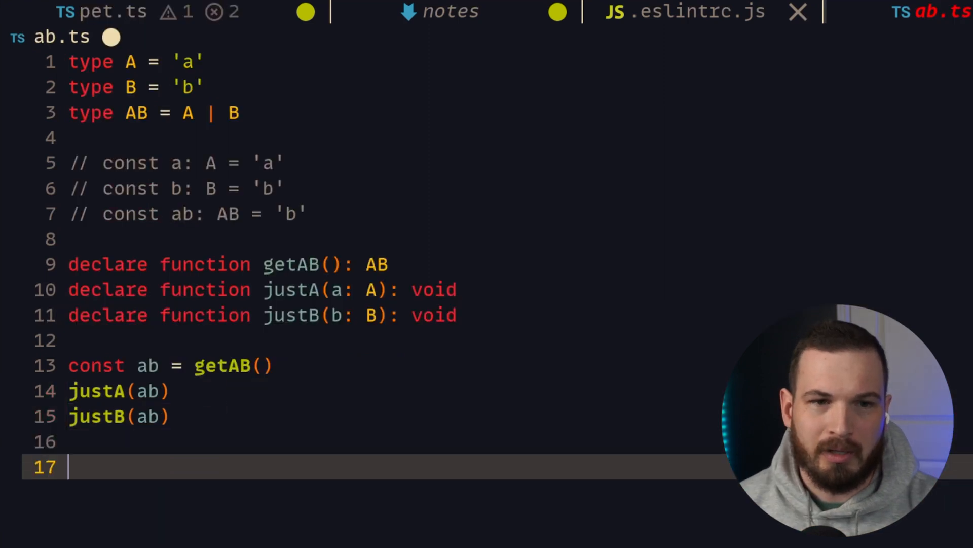
type("const valu")
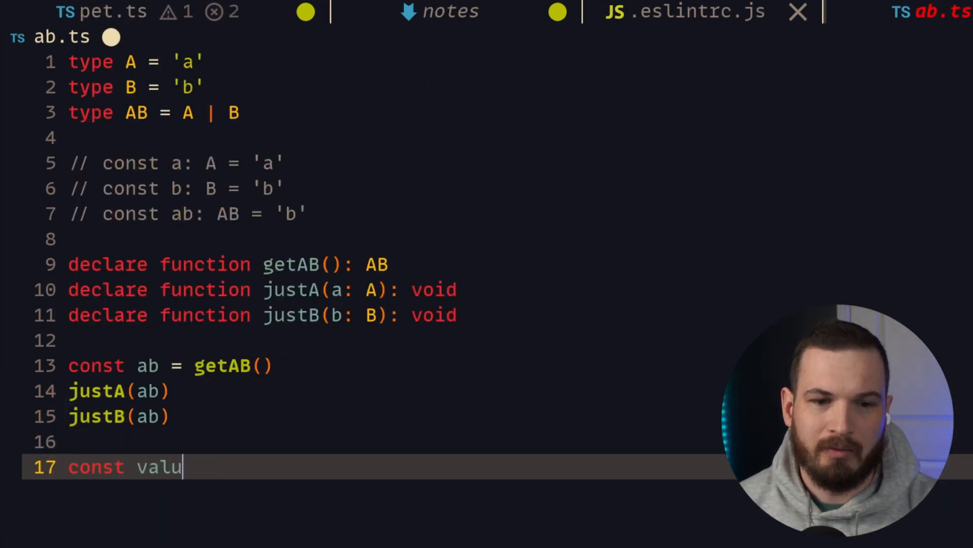
type("e = 'a'")
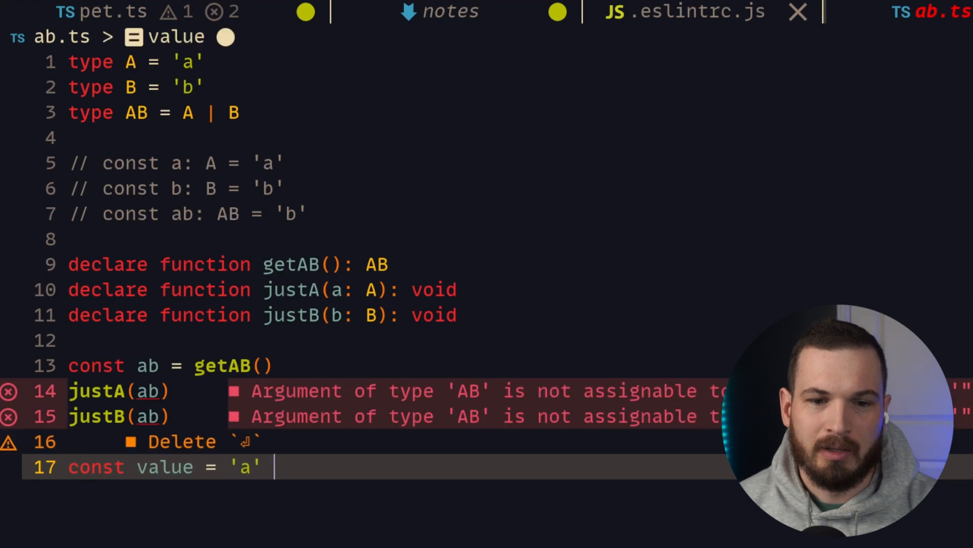
type("& 'b'")
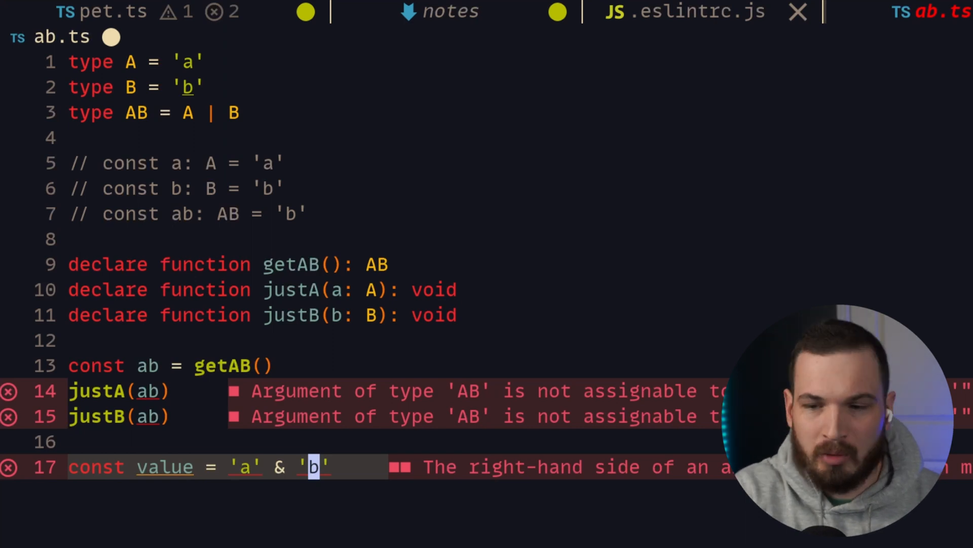
left_click(106, 11)
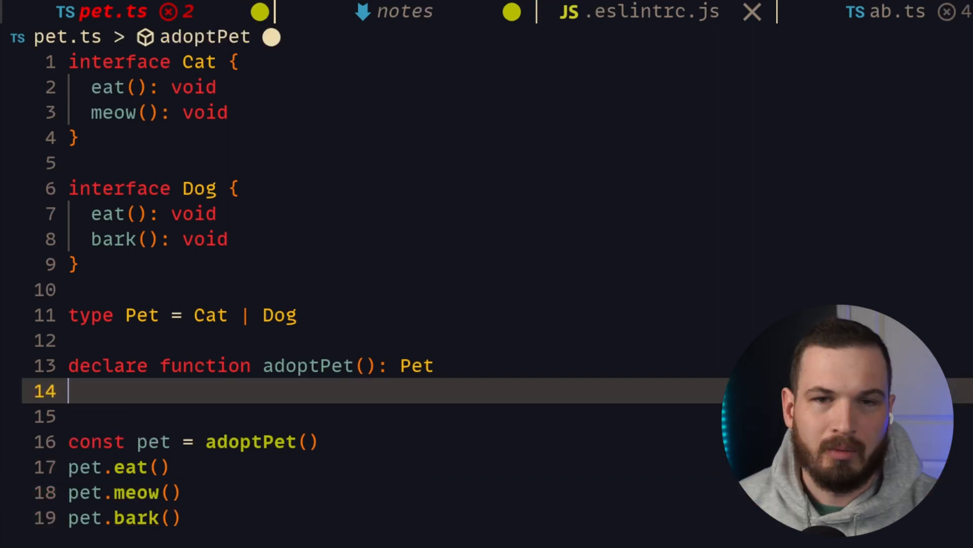
Step: Write const isCat = (pet: Pet): pet is Cat { return 'meow' in pet } above pet
key("Return")
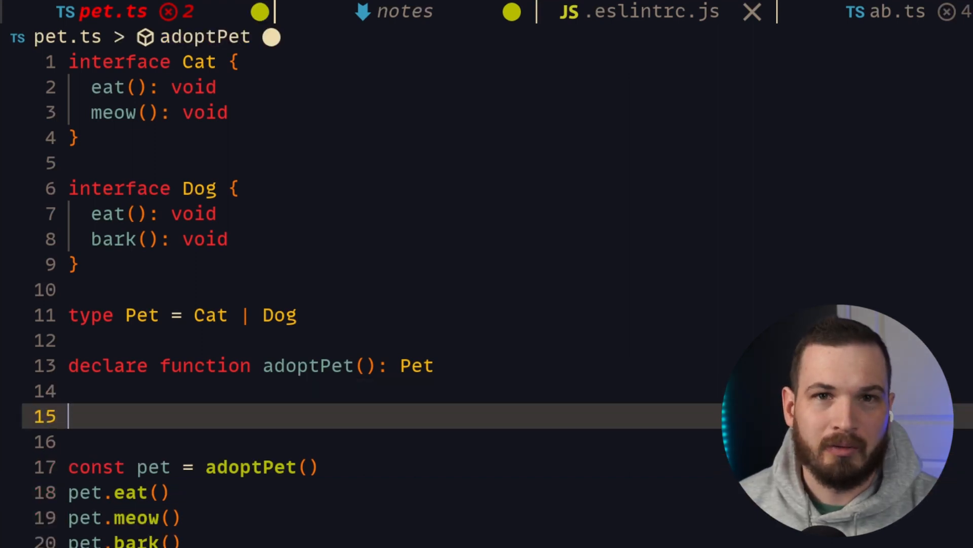
type("const")
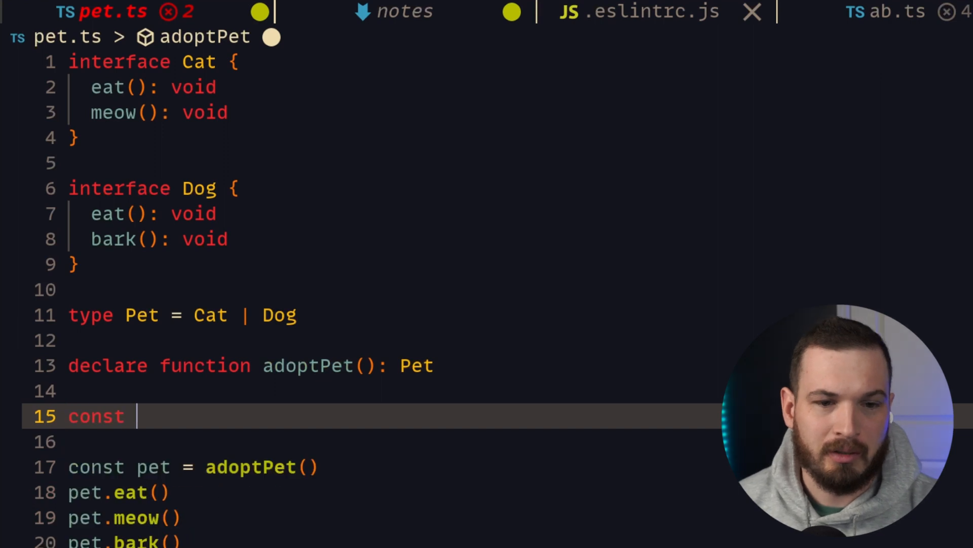
type("isCatr")
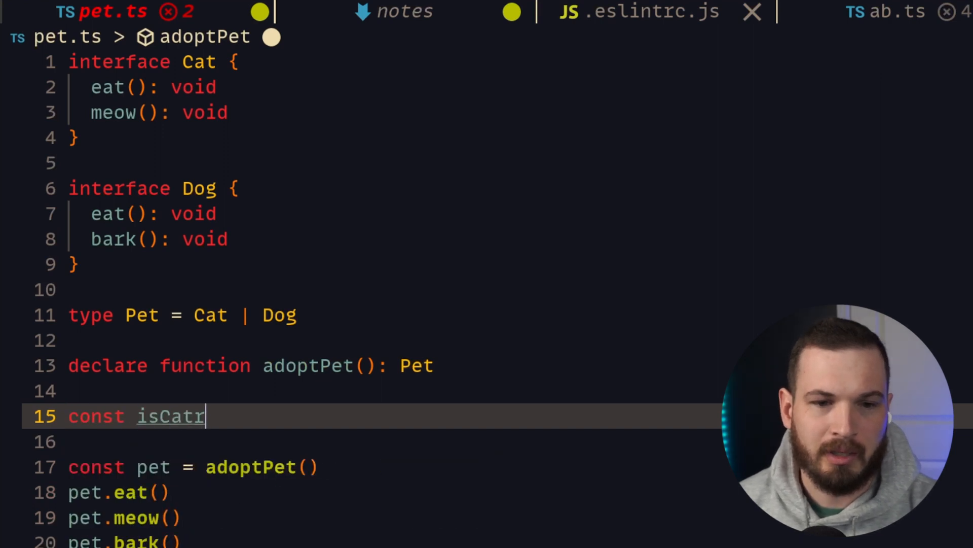
type("= ()")
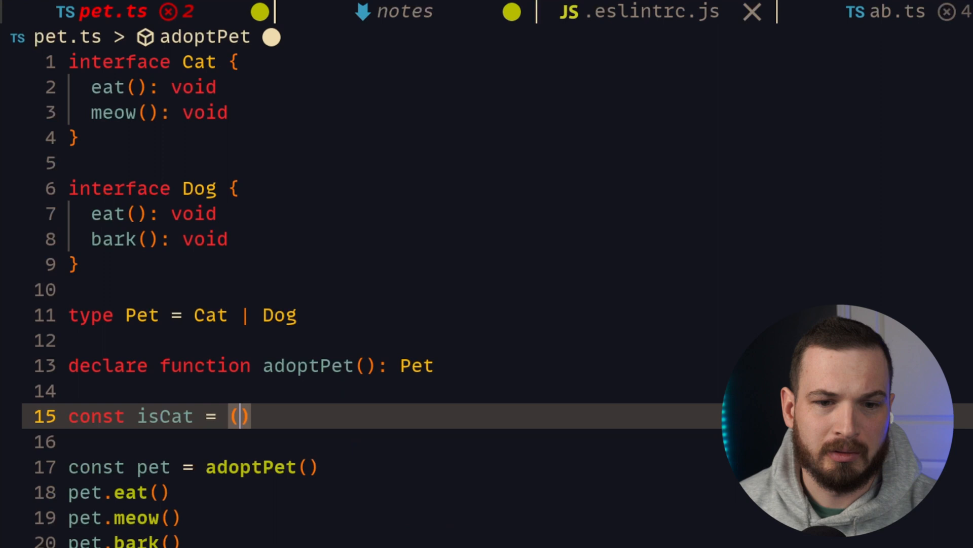
type("pet: Pe")
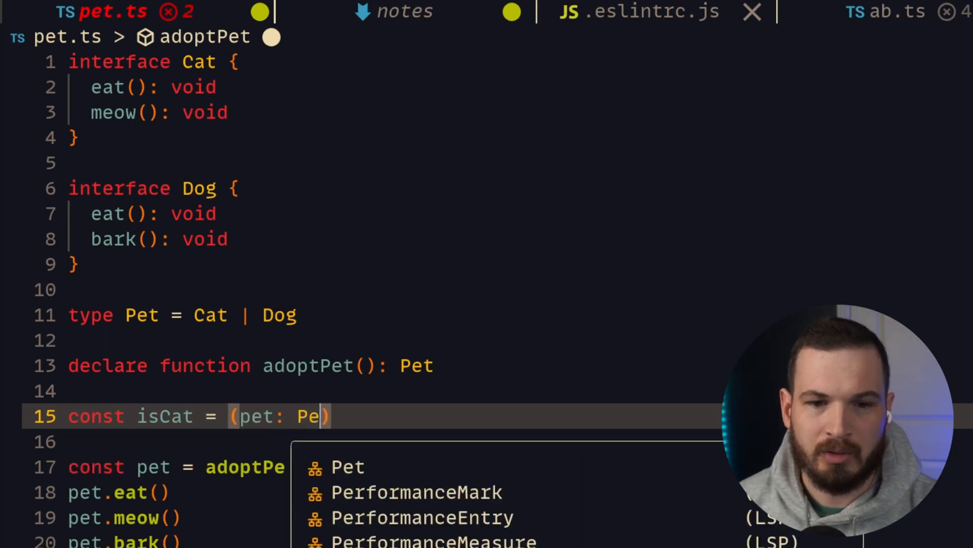
type("t):")
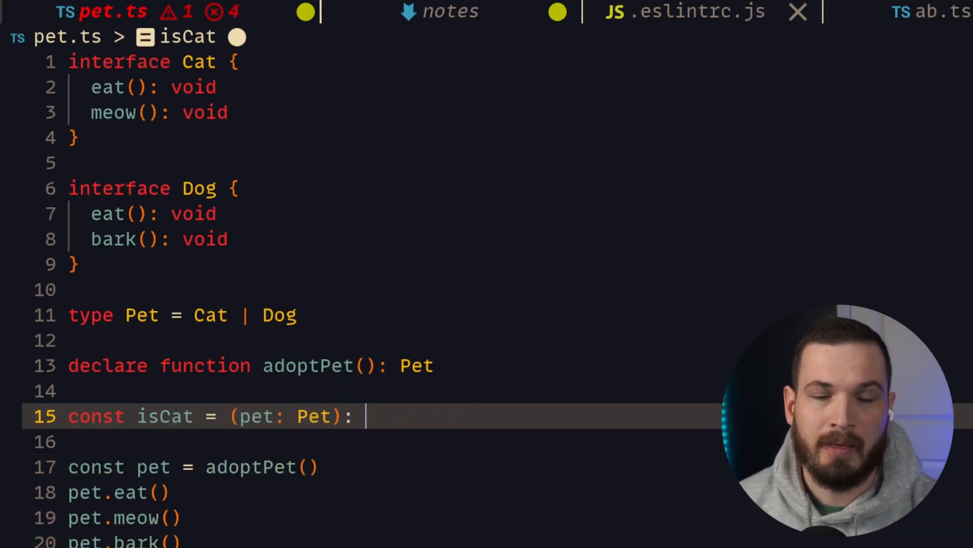
type("pet is Cat {")
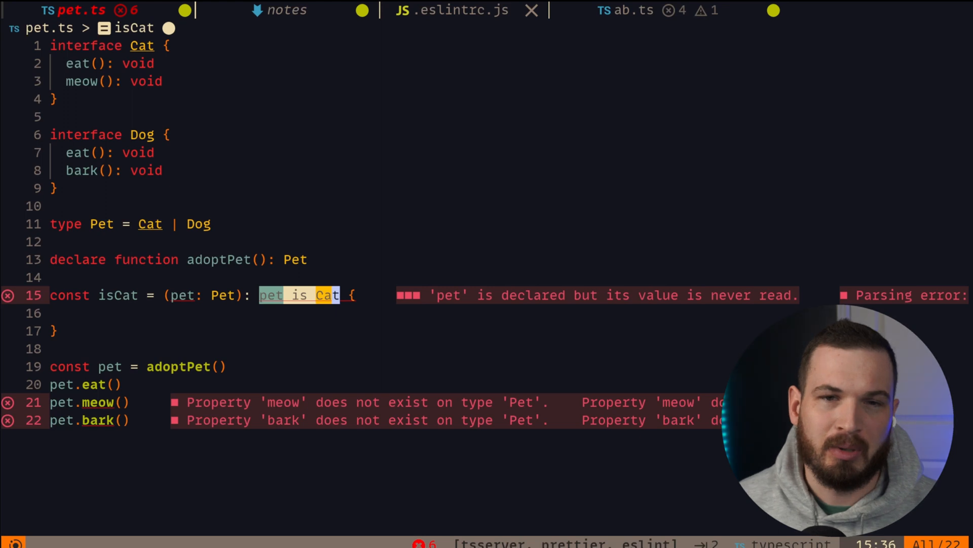
type("reutr")
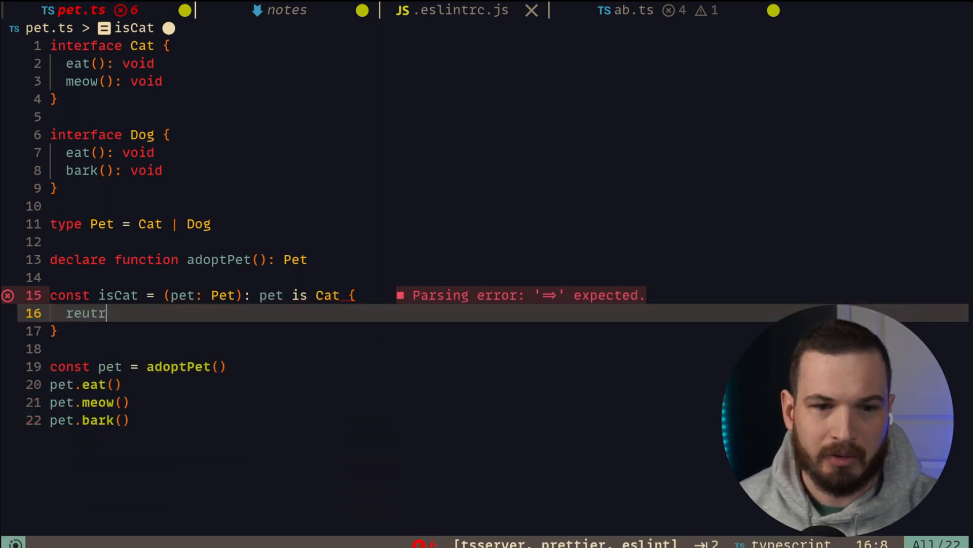
type("return 'meow'")
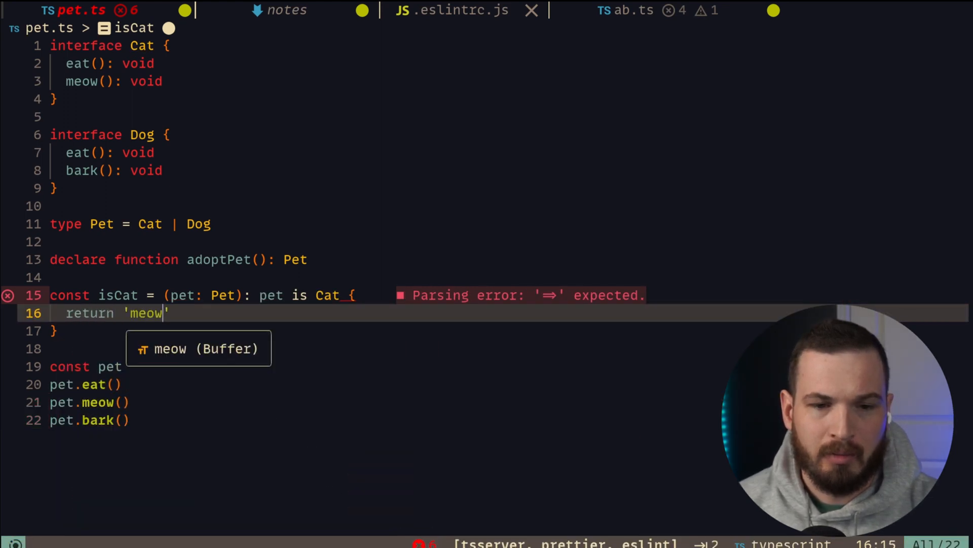
type("in pet")
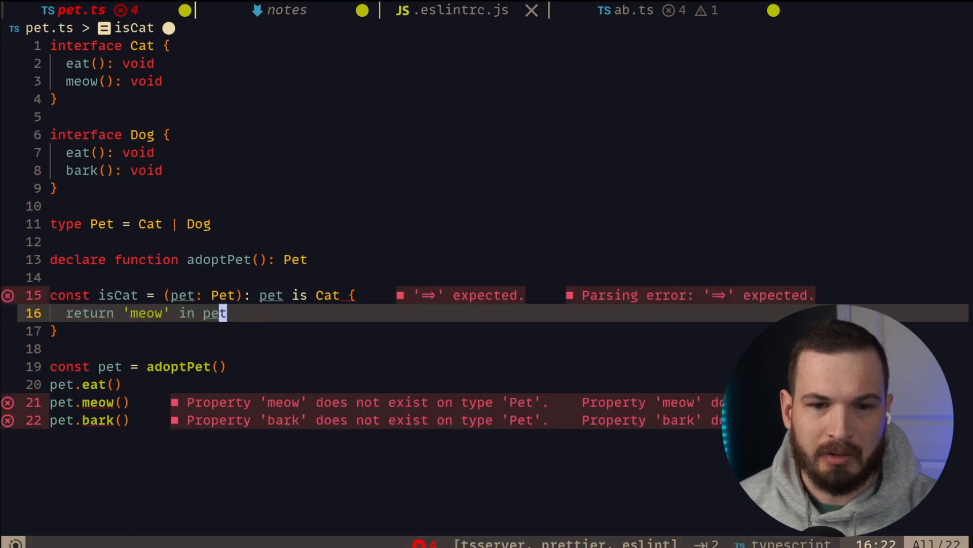
double_click(146, 312)
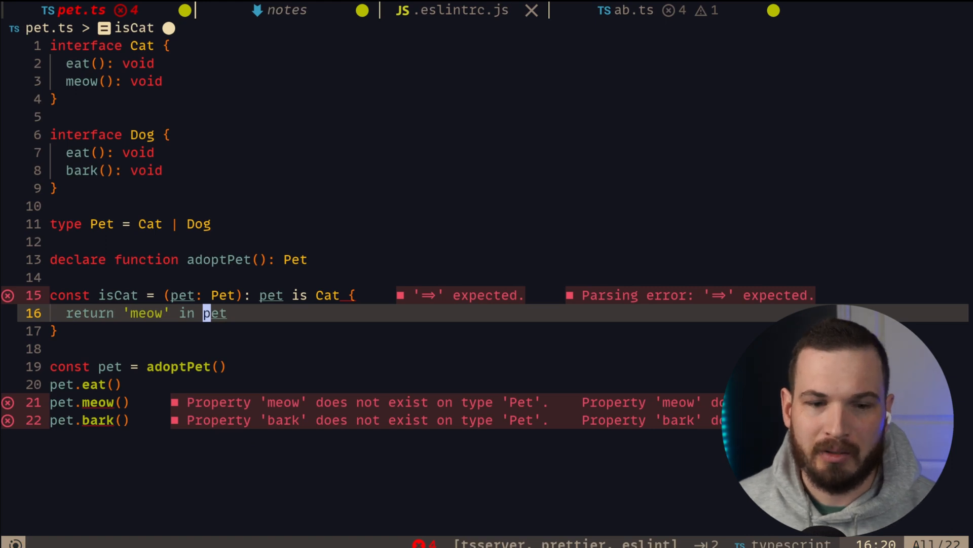
Step: Below pet.eat(), add if (isCat(pet)) calling pet.meow(), else pet.bark()
key("enter")
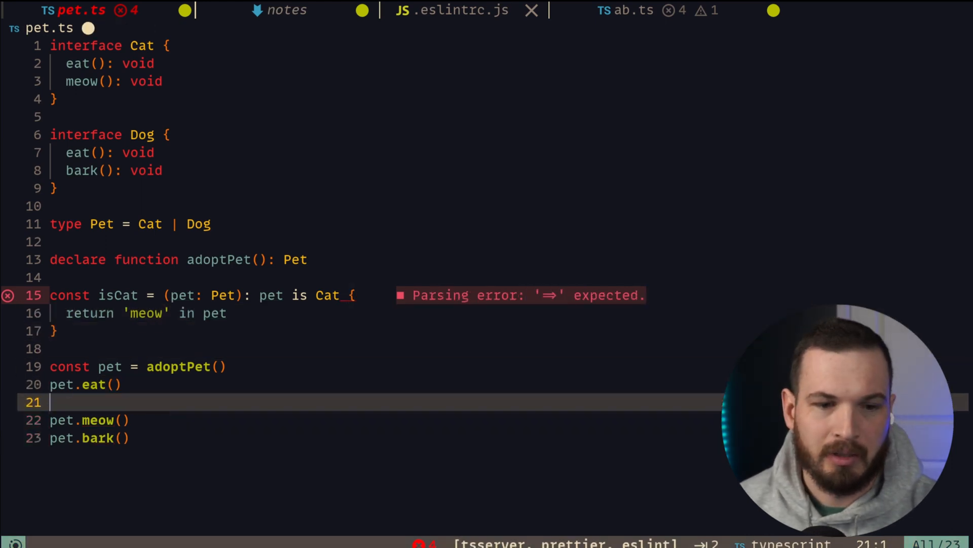
type("if (isCat(pet)) {")
type("pet.meow(")
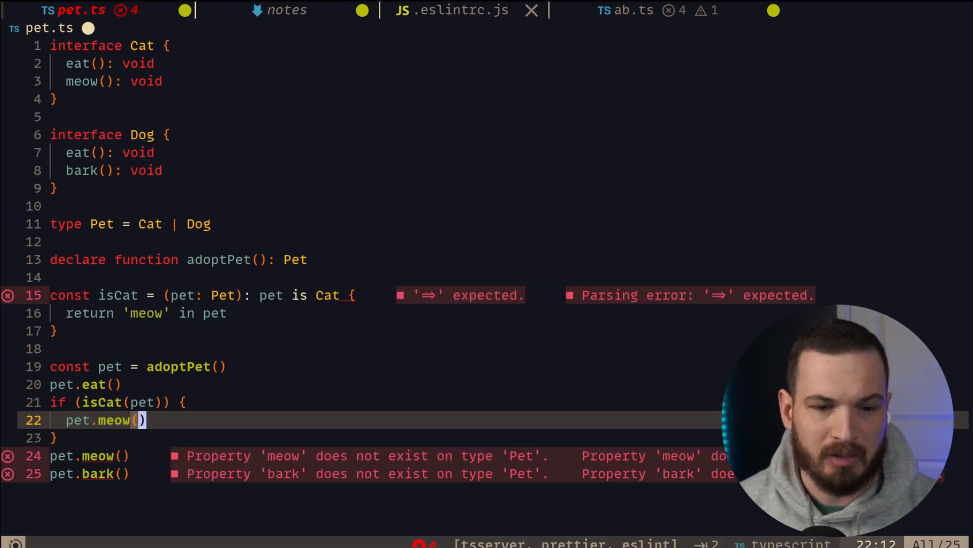
type("} esle")
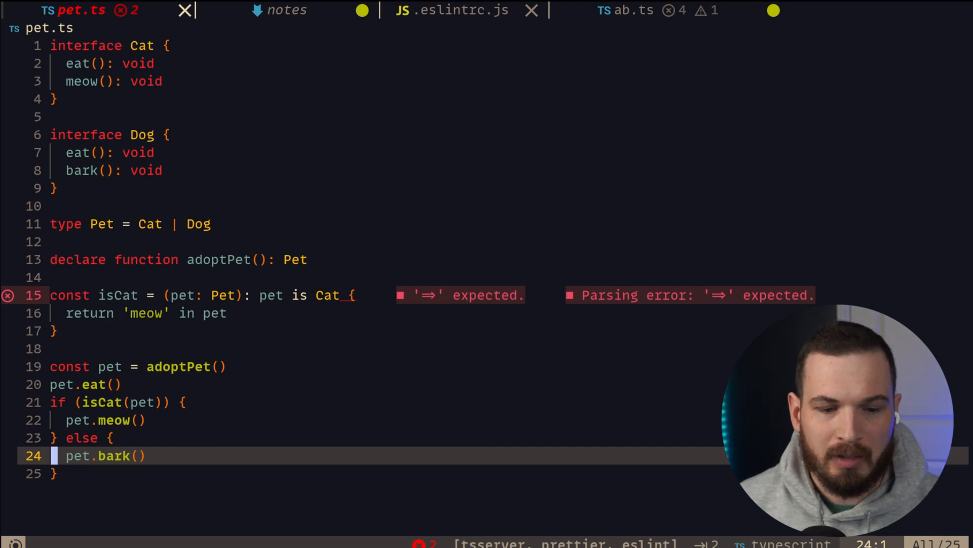
double_click(106, 455)
type("=> ")
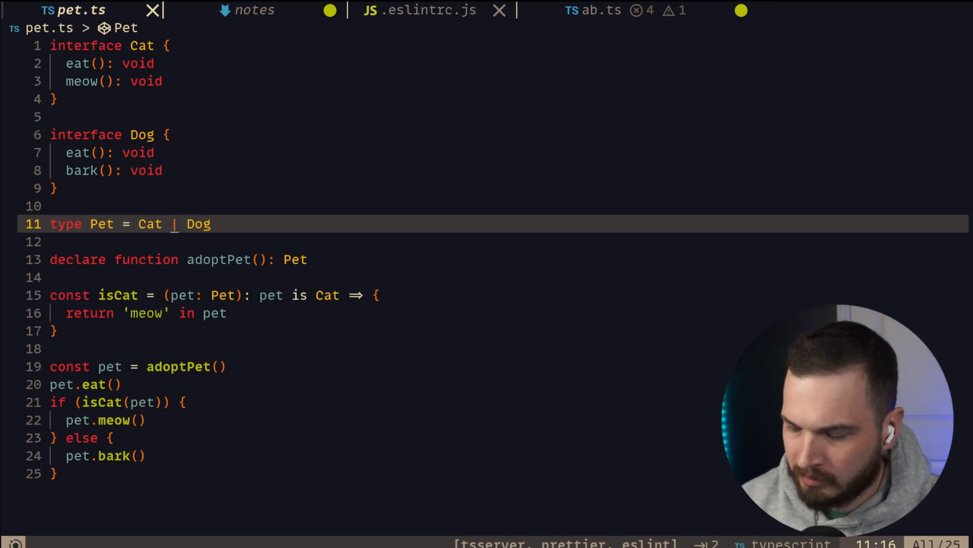
Step: Change Pet to Cat & Dog and call pet.meow() and pet.bark() without the if/else
type("&")
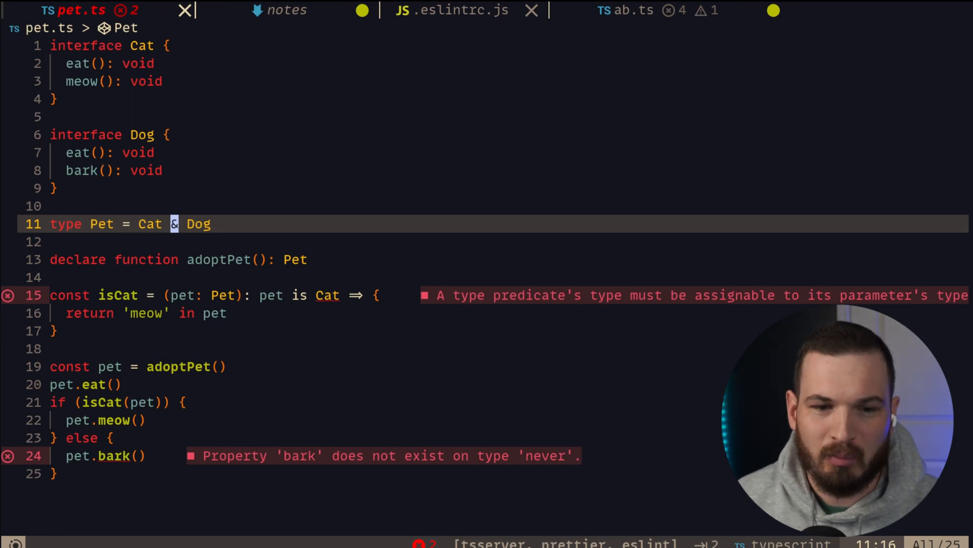
left_click(53, 241)
type("pet.")
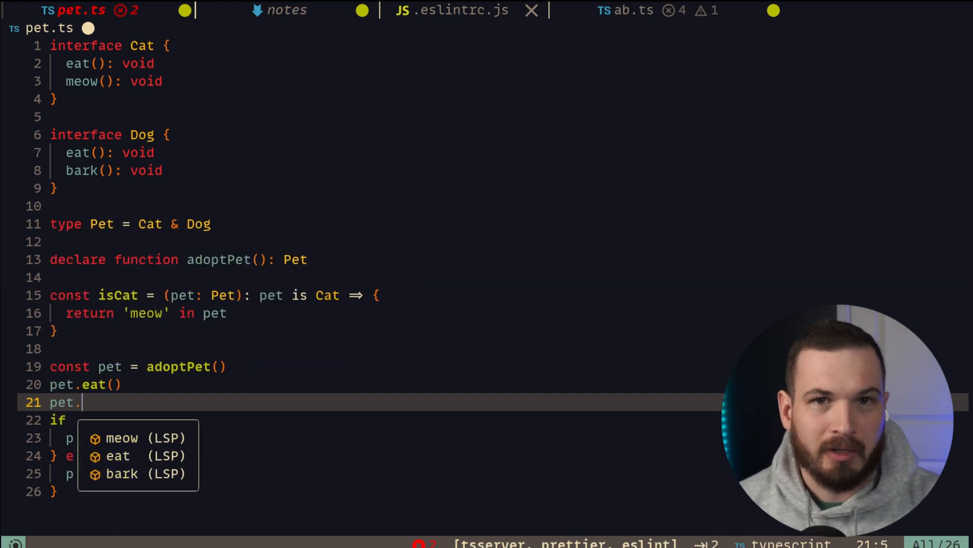
type("meow(")
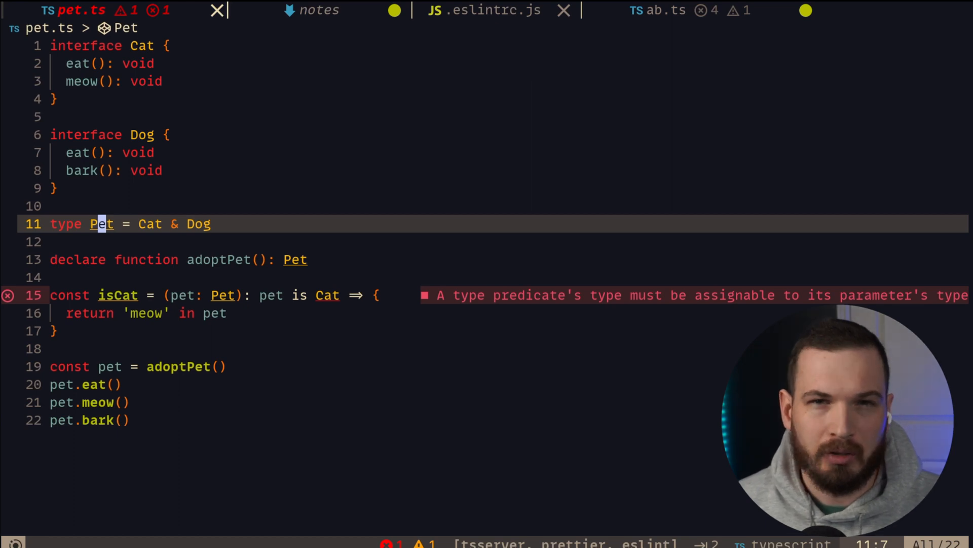
left_click(118, 295)
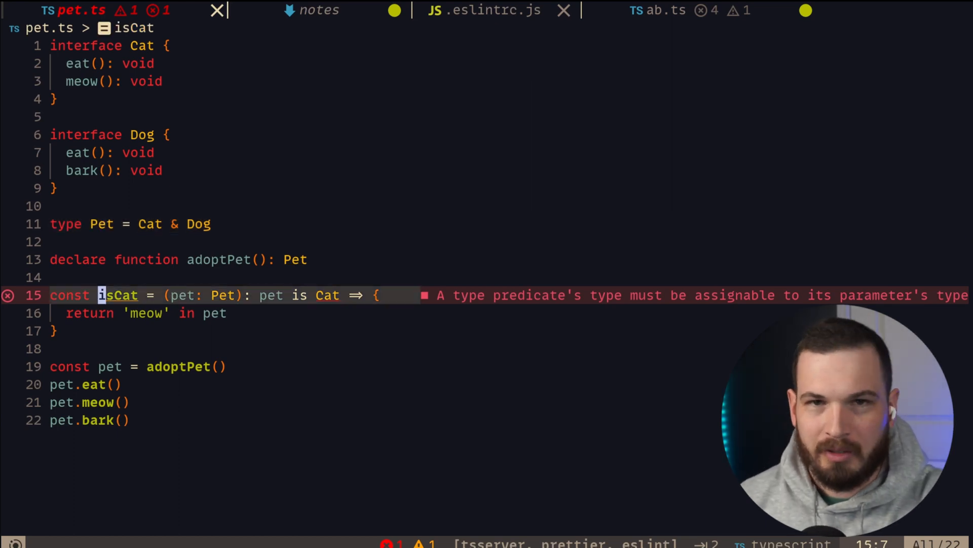
mouse_move(116, 295)
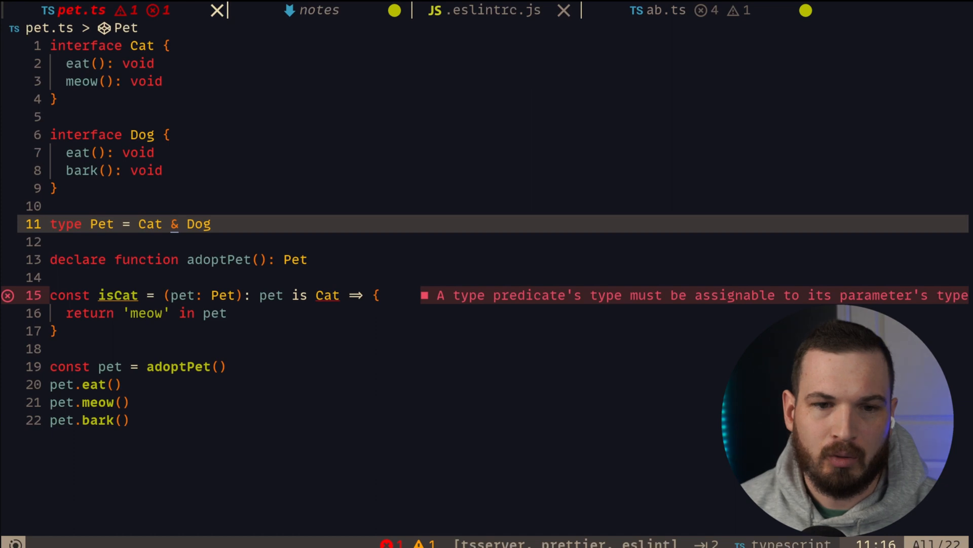
type("|")
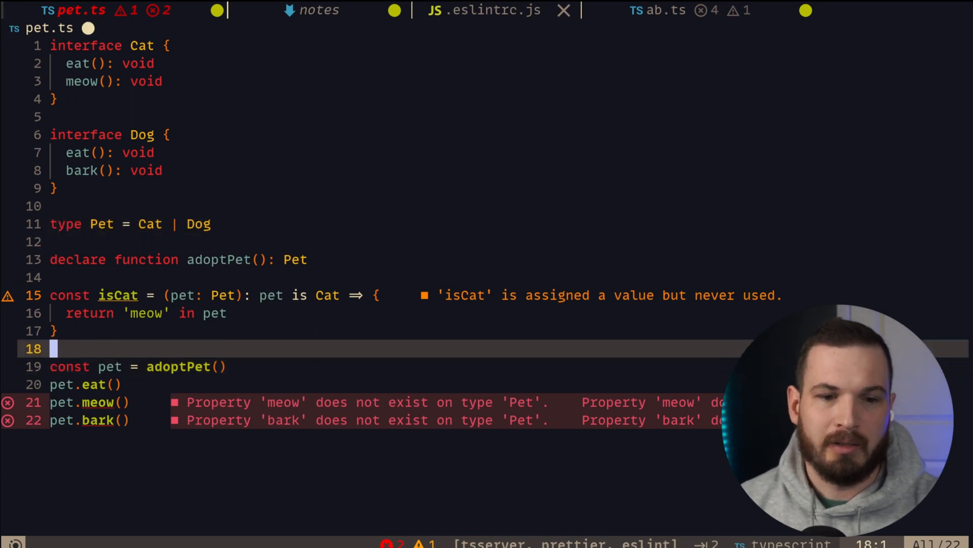
Step: Start a const catdog object literal below pet.eat()
type("const catdog = {}")
left_click(507, 224)
type("&")
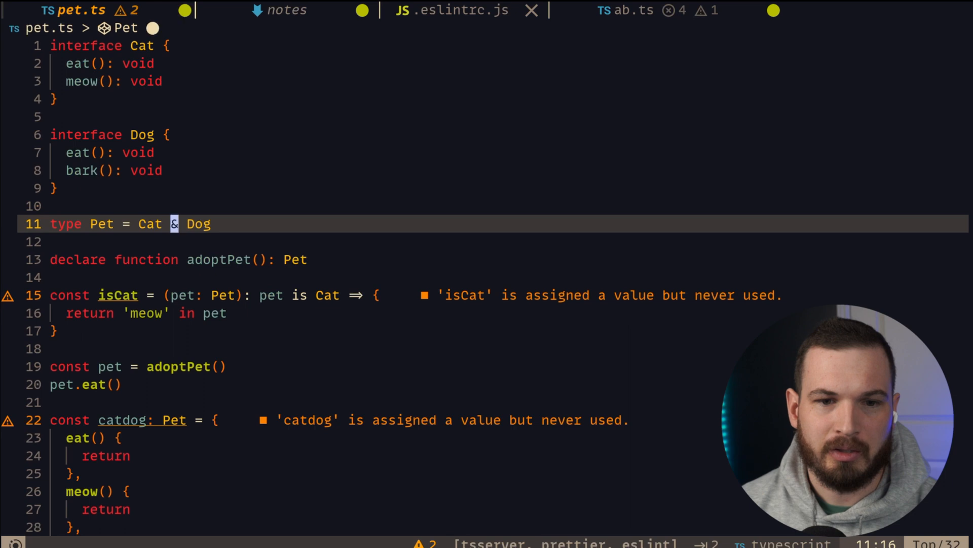
scroll("down", 3)
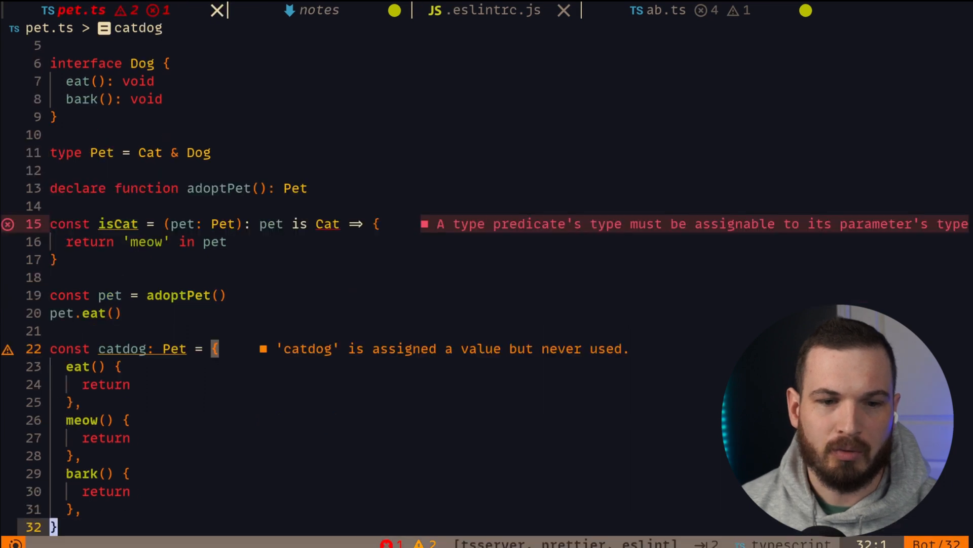
left_click(115, 348)
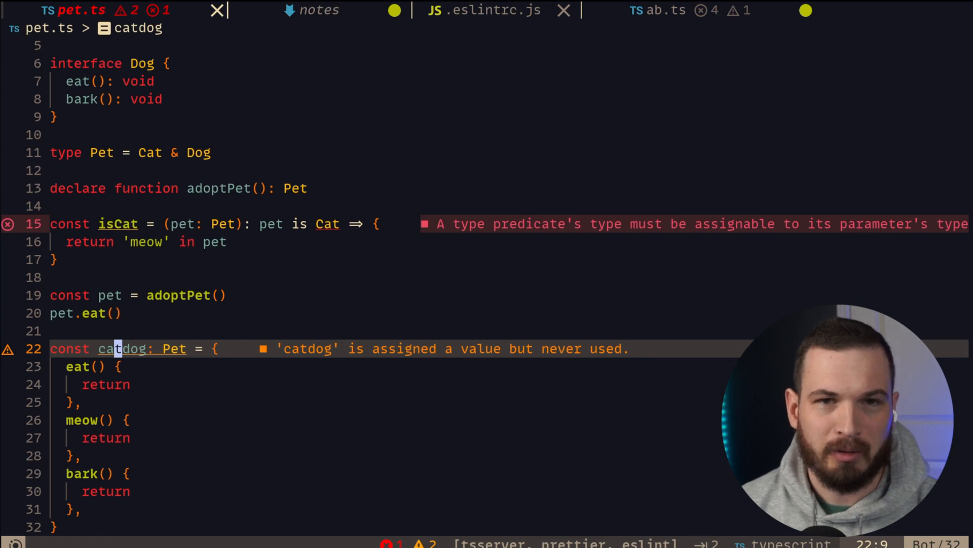
left_click(71, 401)
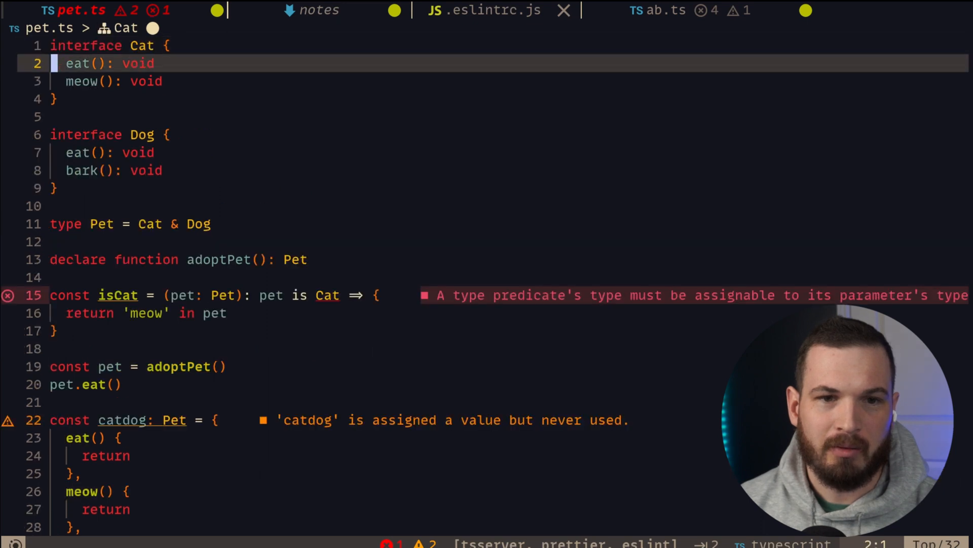
scroll("down", 3)
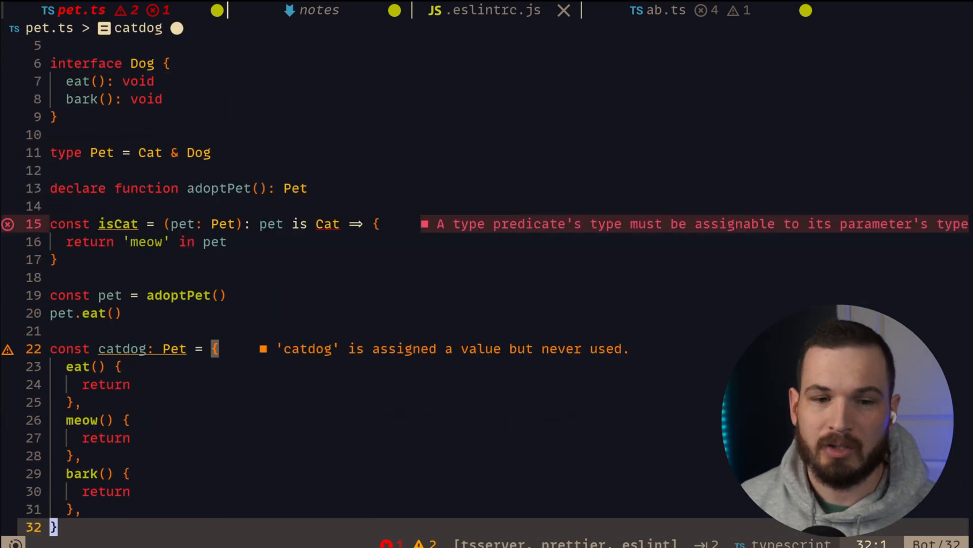